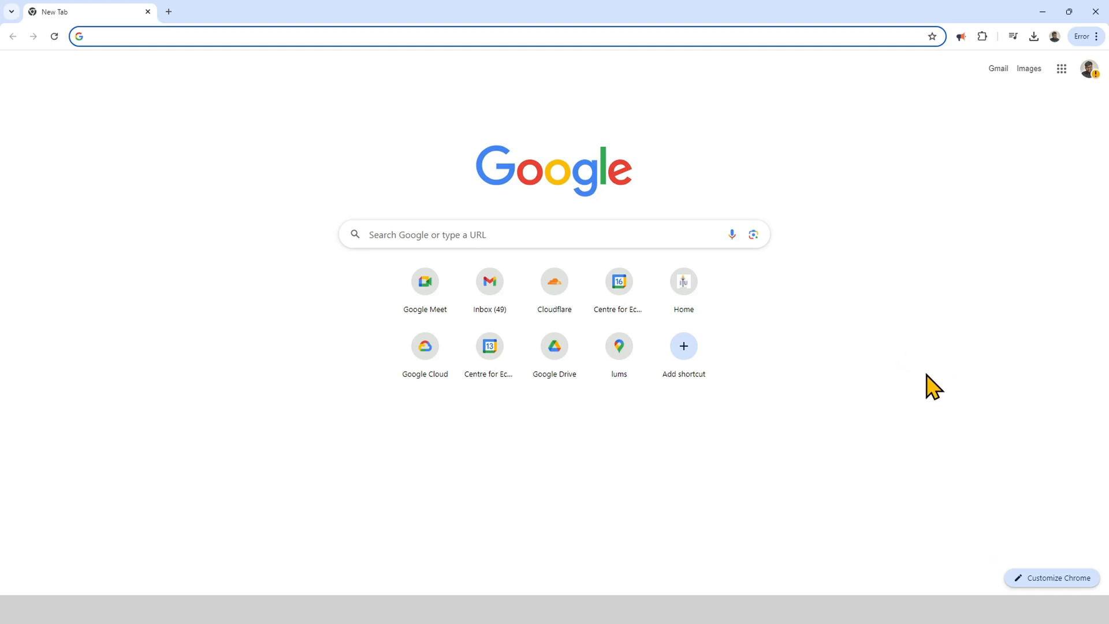
mouse_move(975, 391)
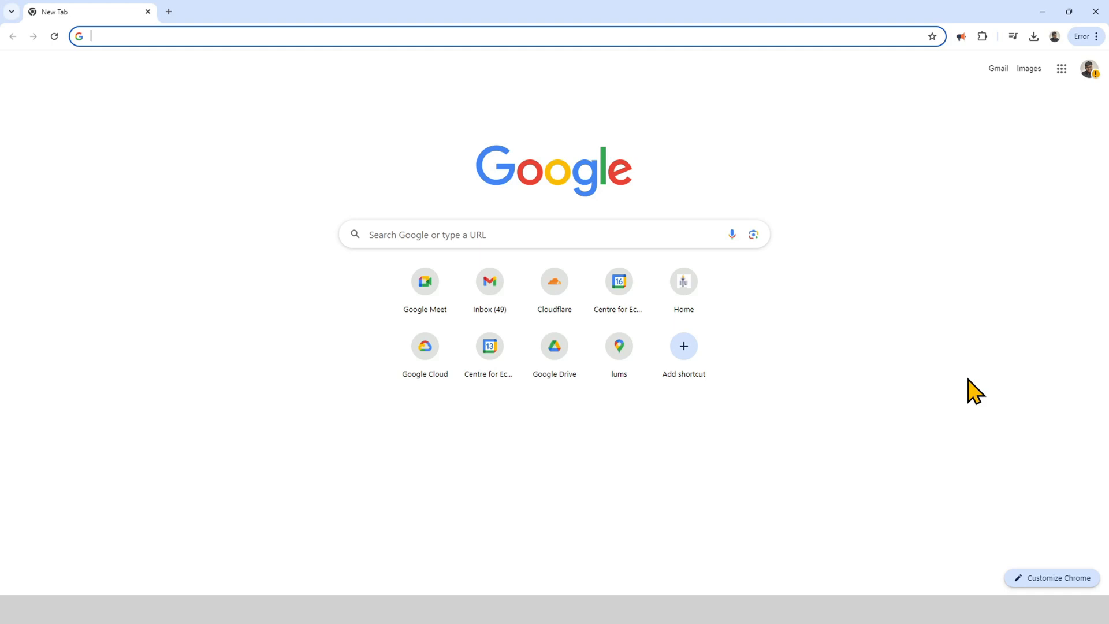
mouse_move(985, 333)
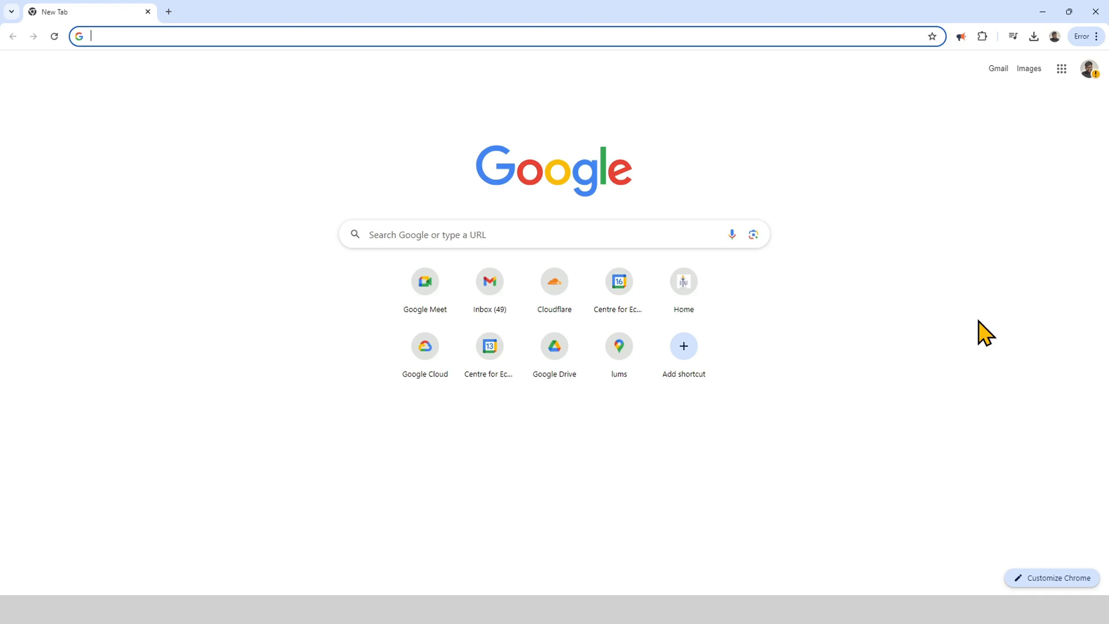
Load developer.android.com and go to its Android Studio download page.
type("developer.a")
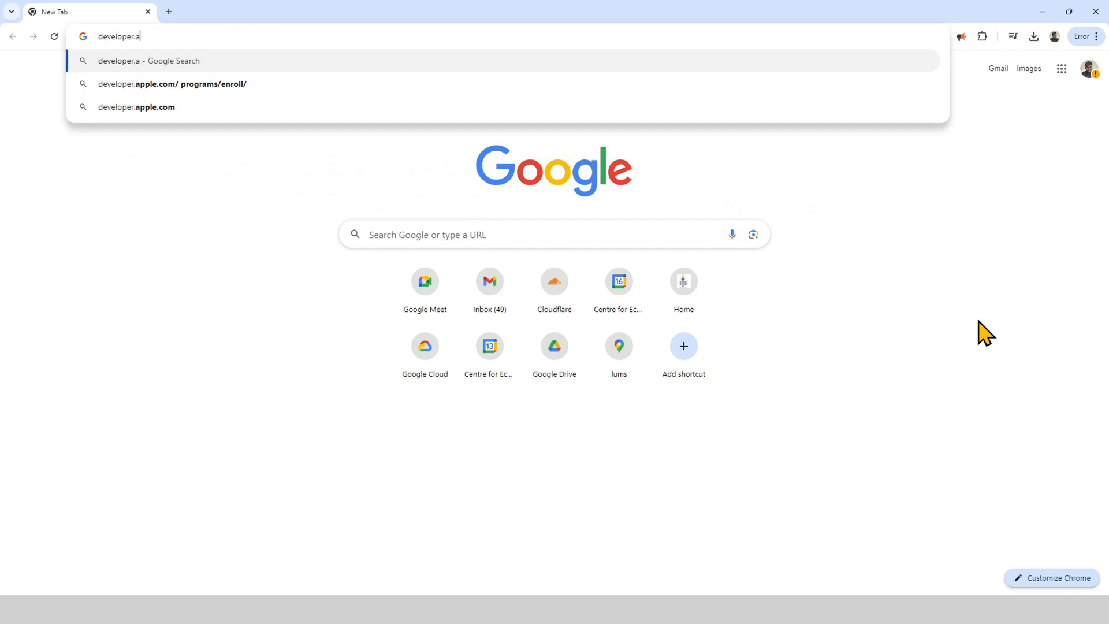
key("Enter")
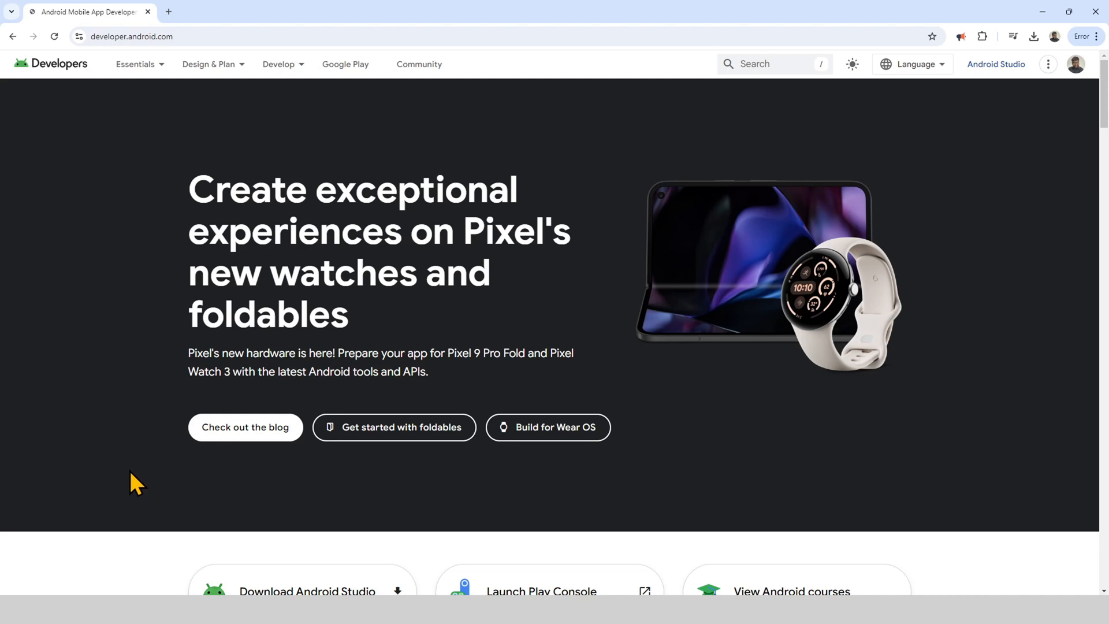
mouse_move(221, 150)
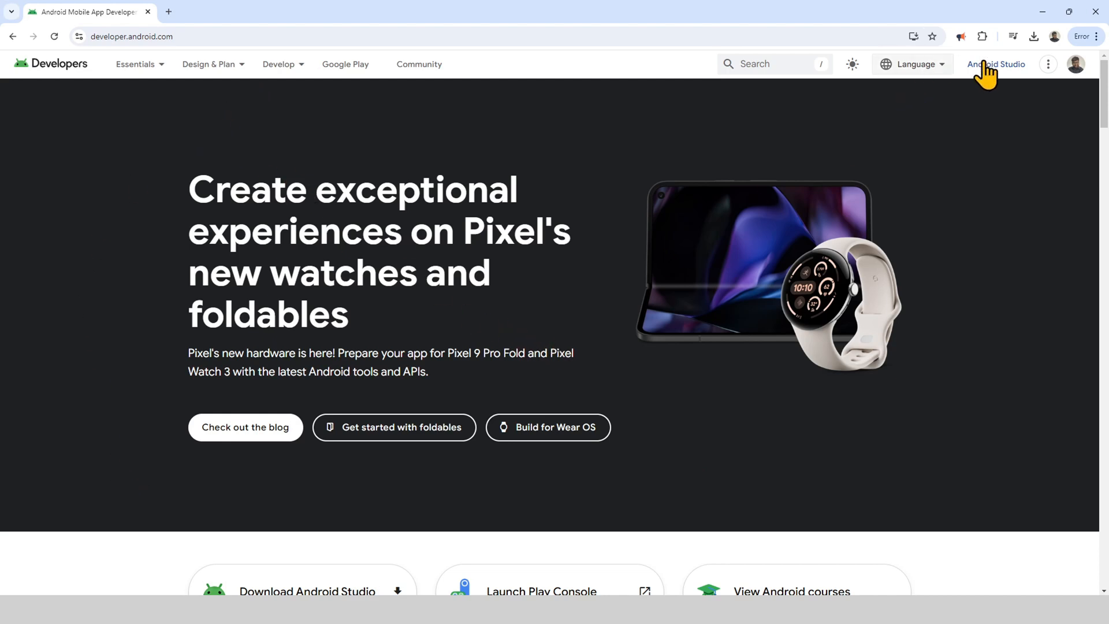
left_click(996, 64)
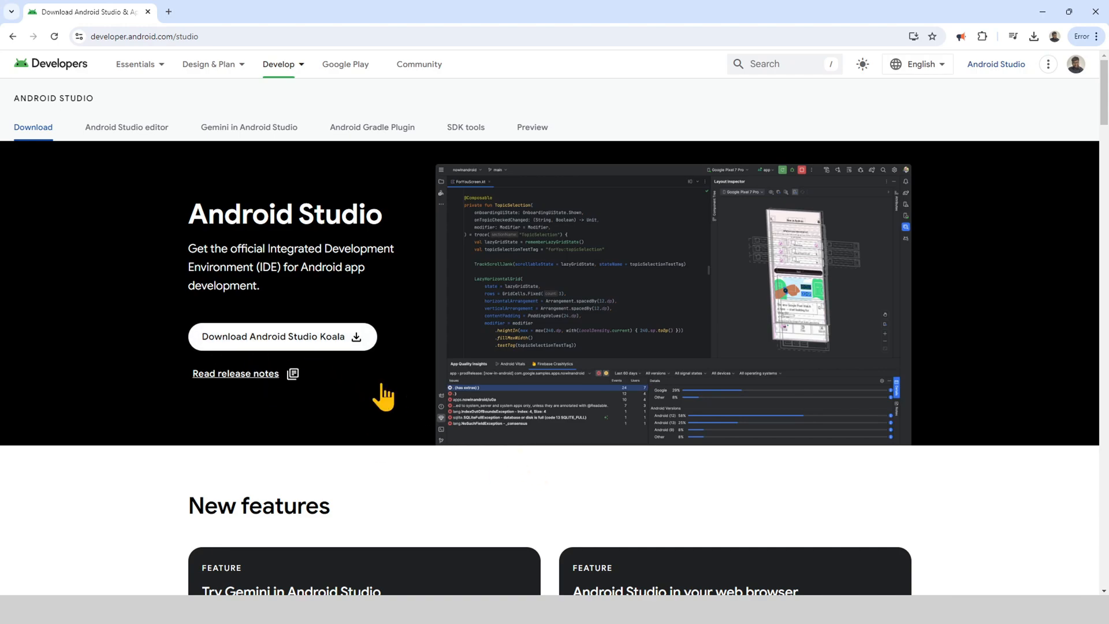
Download the Android Studio Koala installer, dismiss the badge popup, and view download progress.
left_click(282, 336)
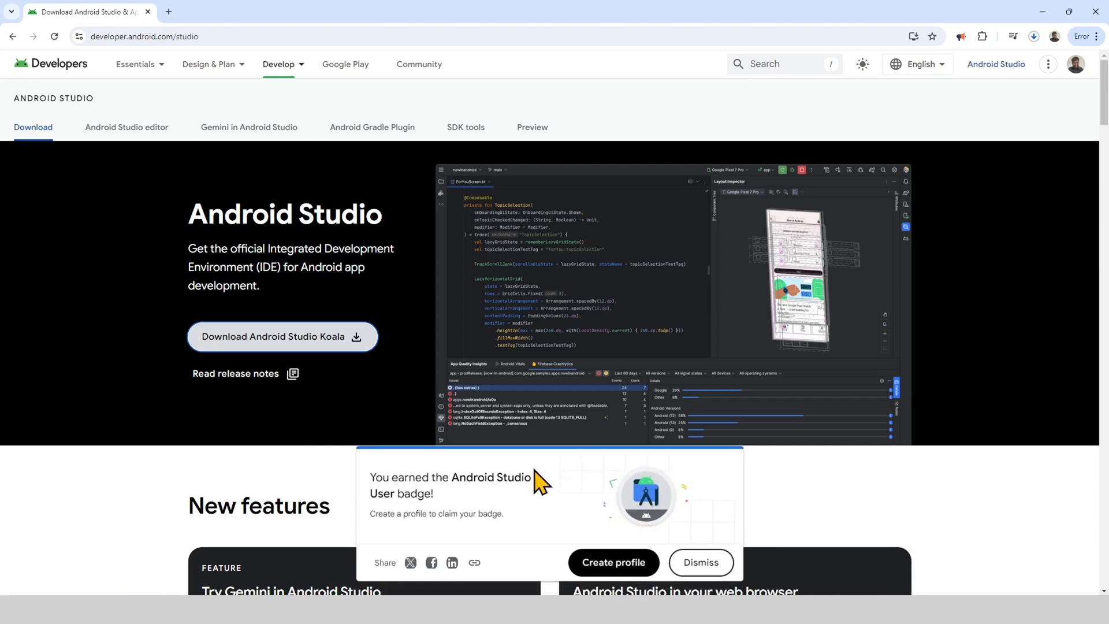
mouse_move(529, 298)
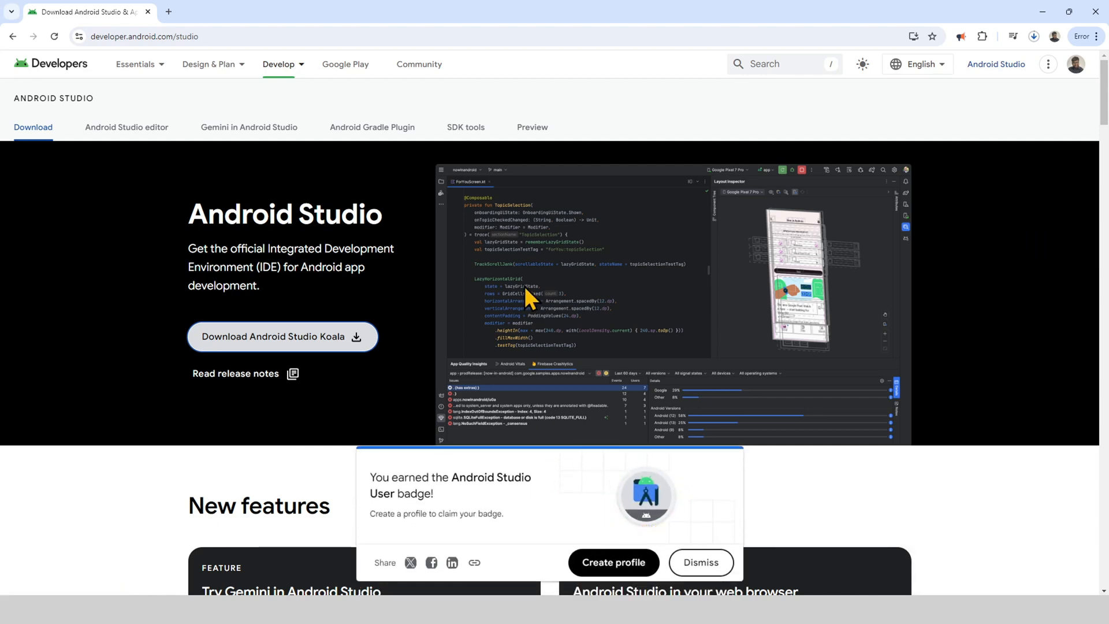
mouse_move(396, 297)
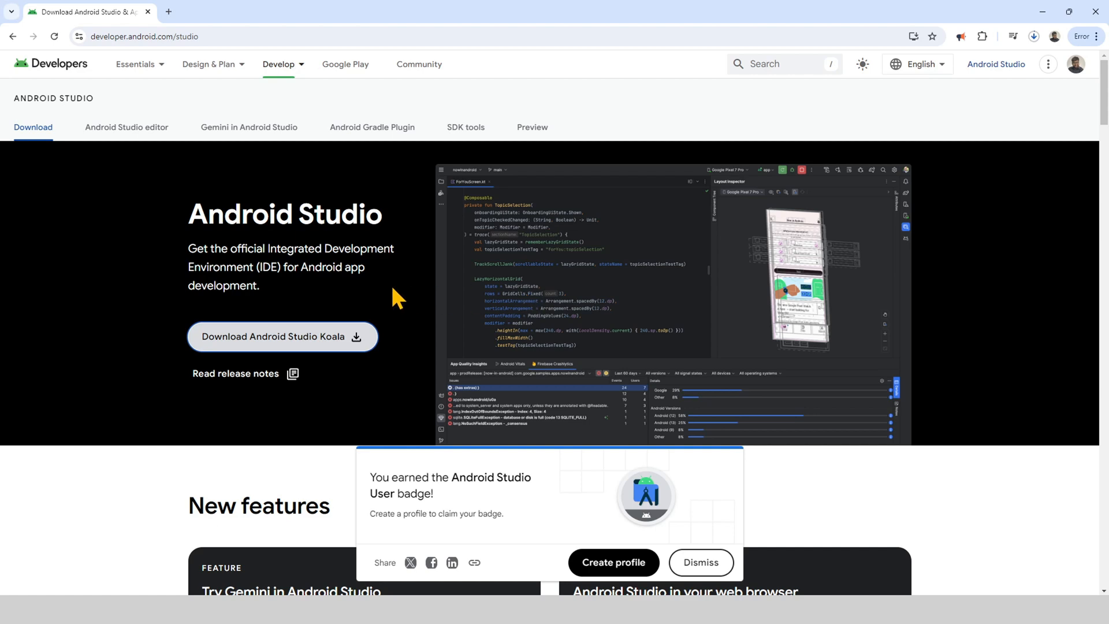
left_click(700, 562)
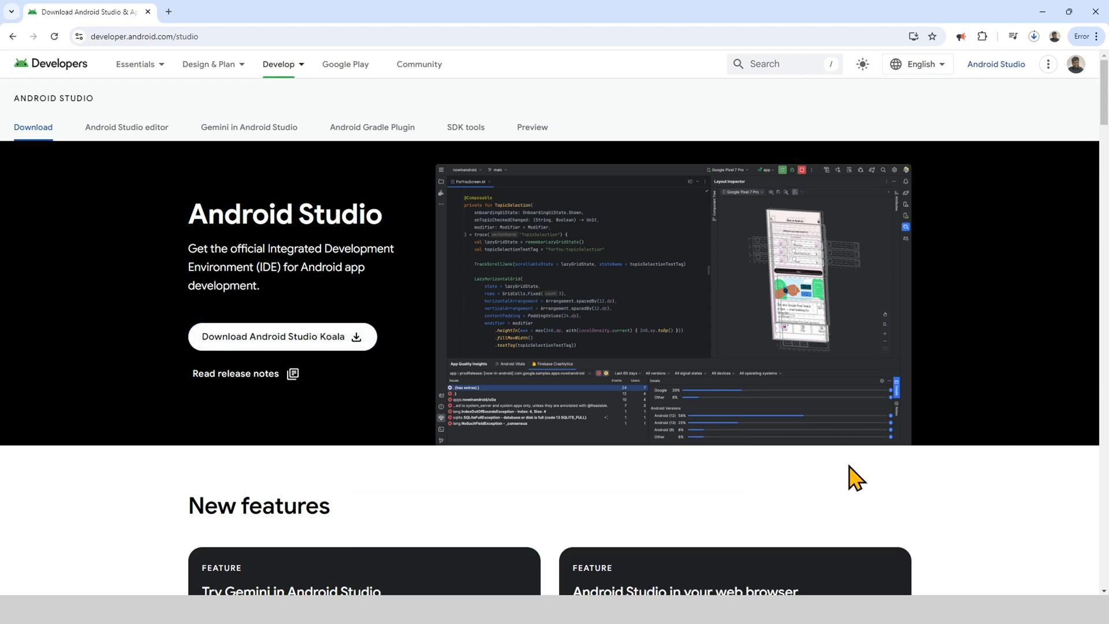
left_click(1032, 36)
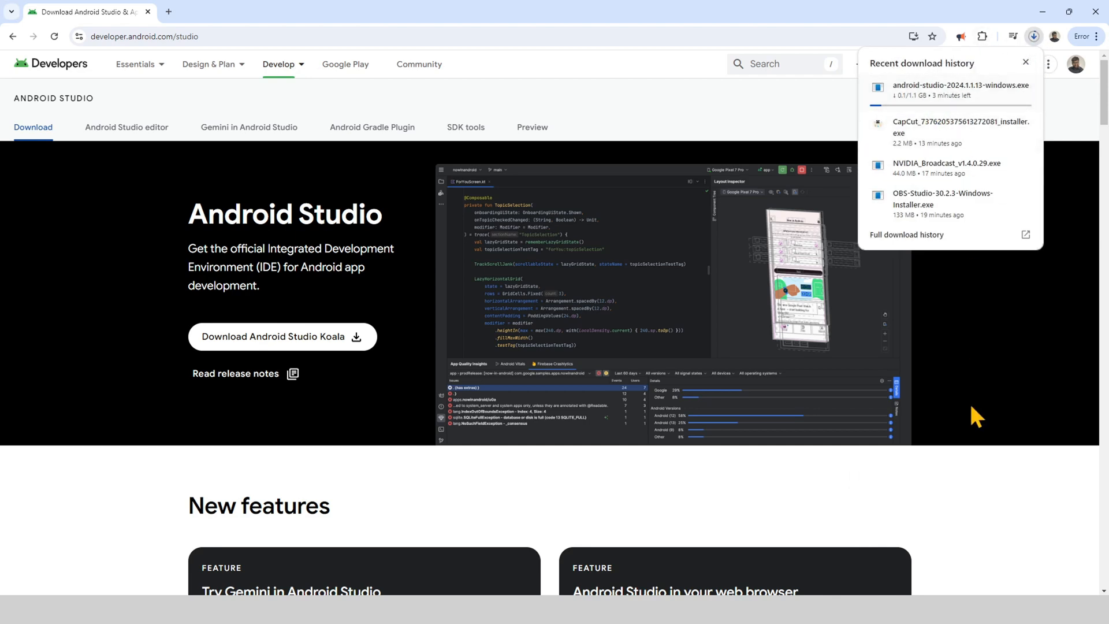
mouse_move(980, 514)
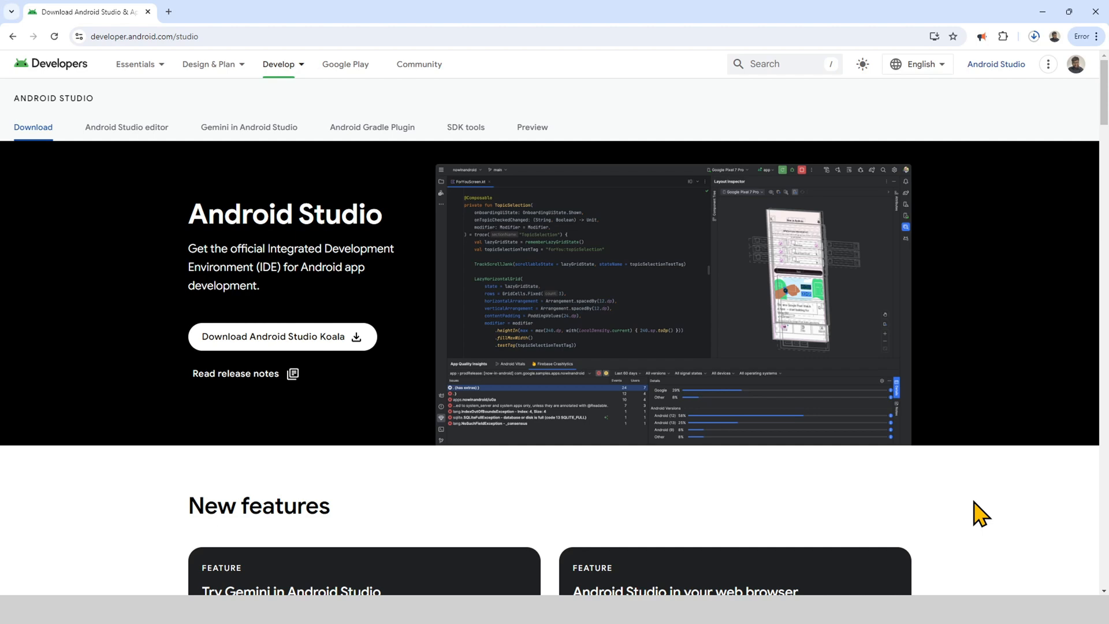
mouse_move(990, 503)
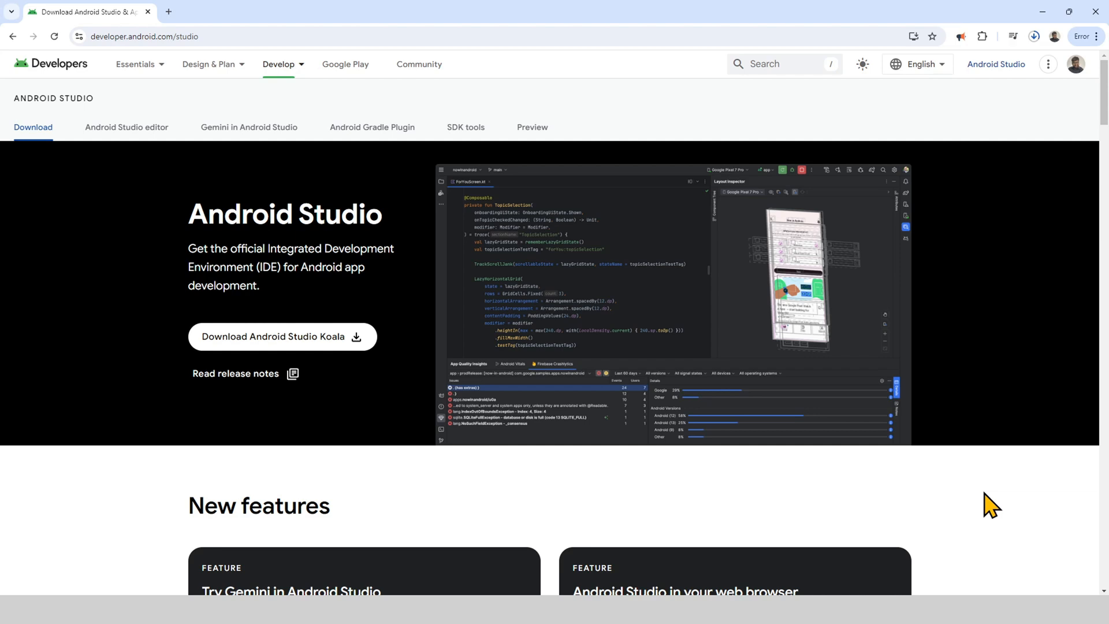
mouse_move(1078, 509)
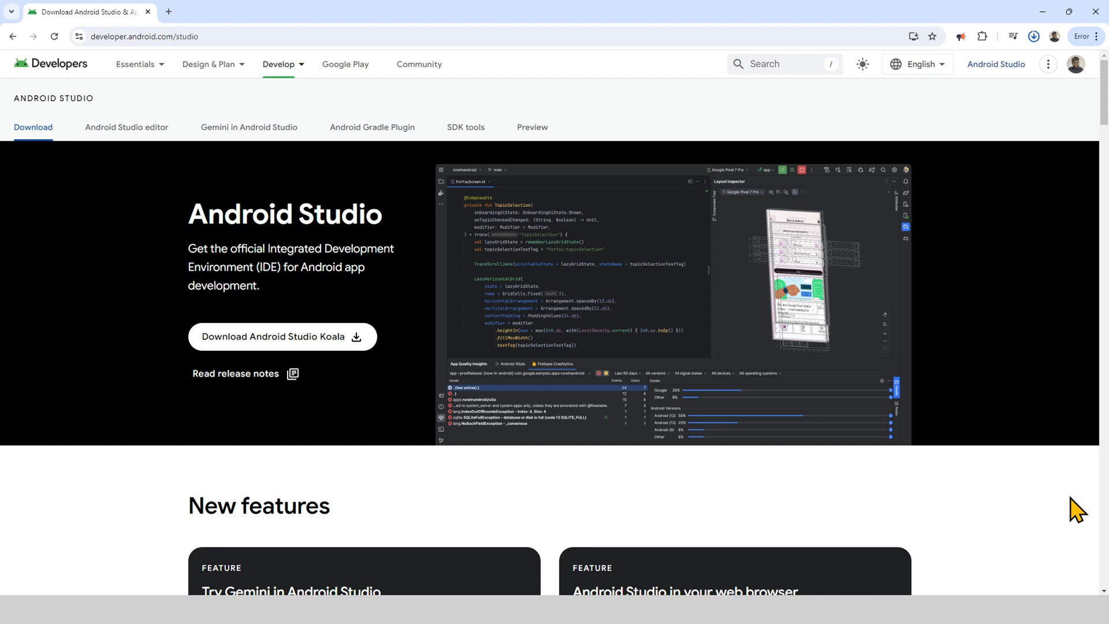
mouse_move(1030, 73)
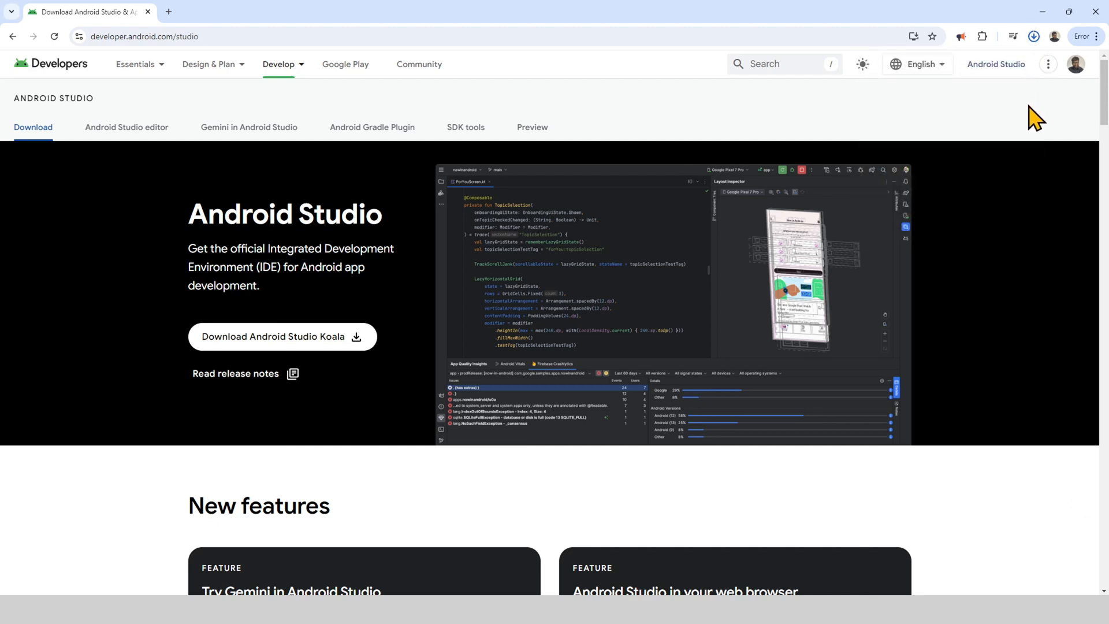
mouse_move(1027, 224)
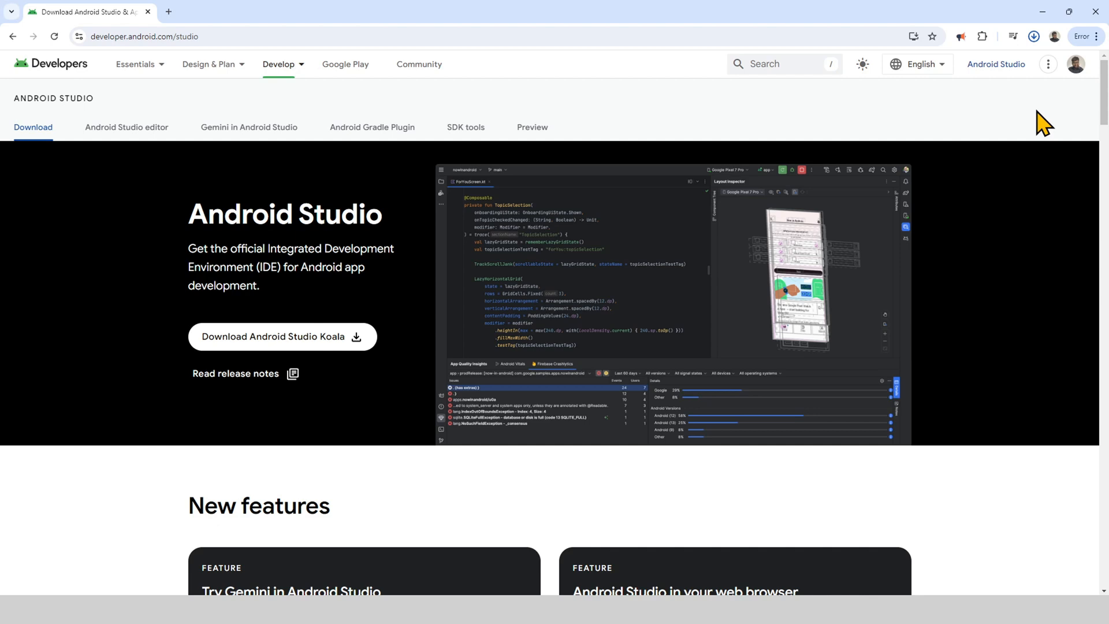
Run the finished android-studio-2024.1.1.13-windows.exe installer from Chrome's downloads panel.
left_click(1033, 36)
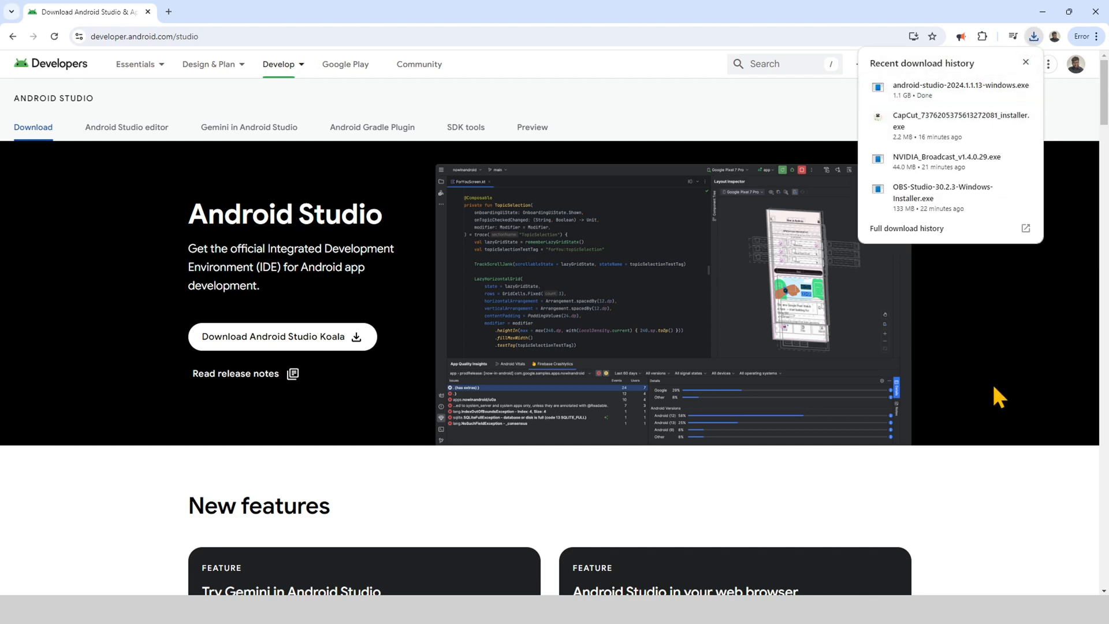
left_click(1034, 35)
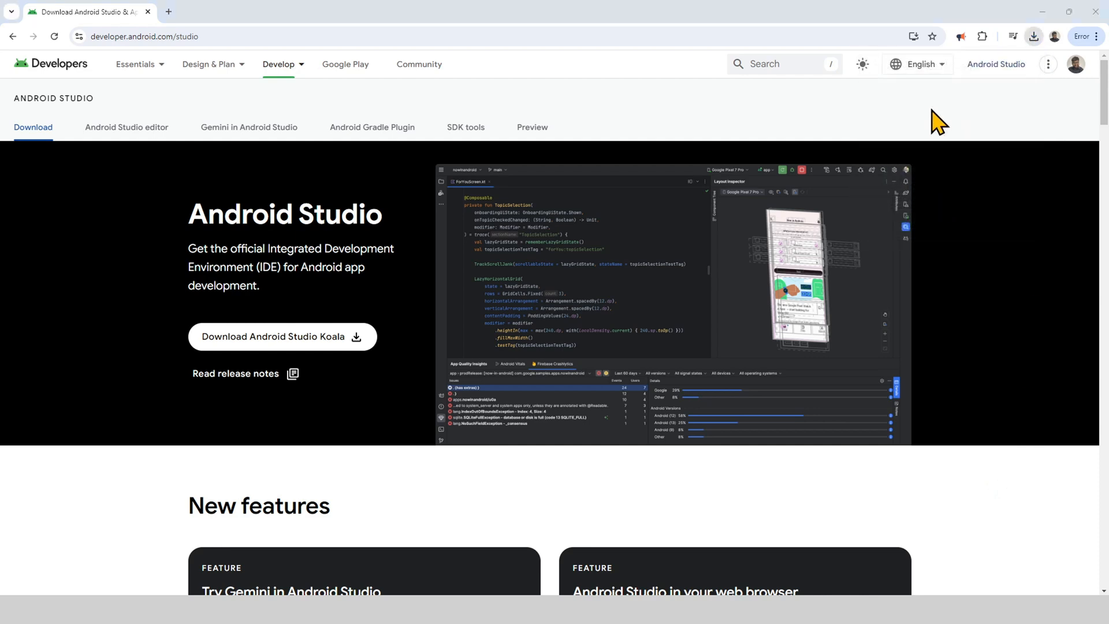
mouse_move(977, 514)
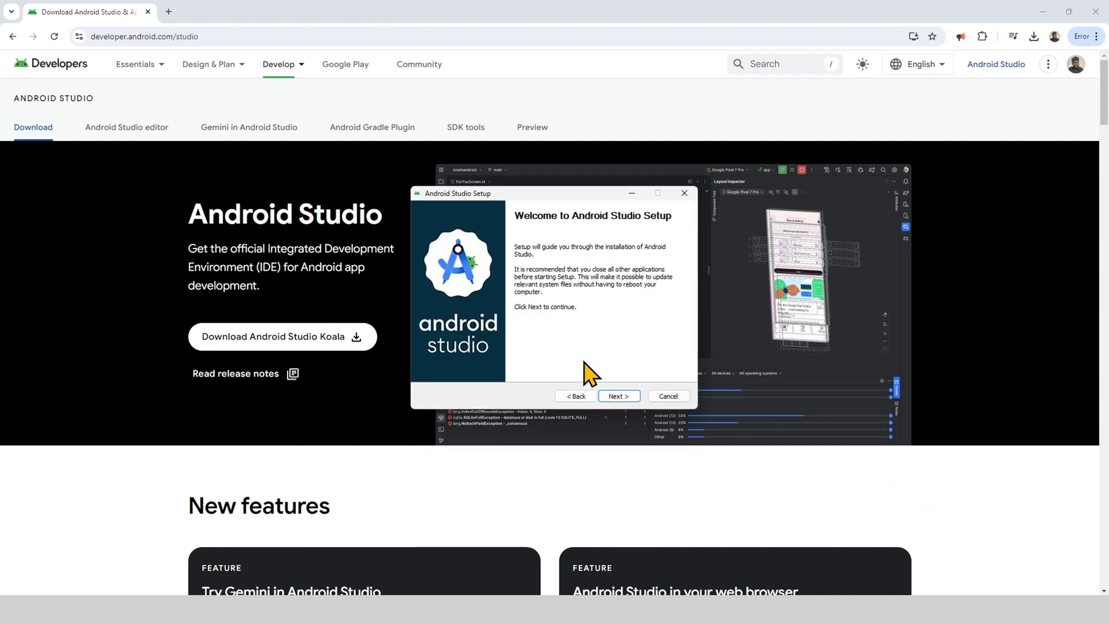
Keep both components and the default D:\Program Files\Android\Android Studio install location.
left_click_drag(458, 193, 559, 236)
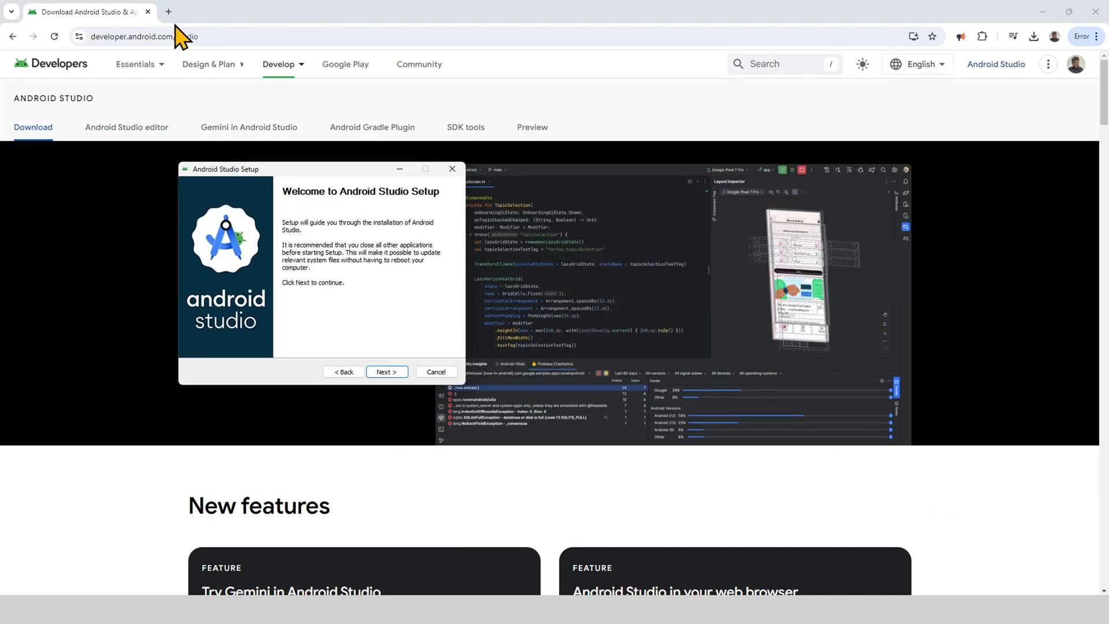
left_click(168, 12)
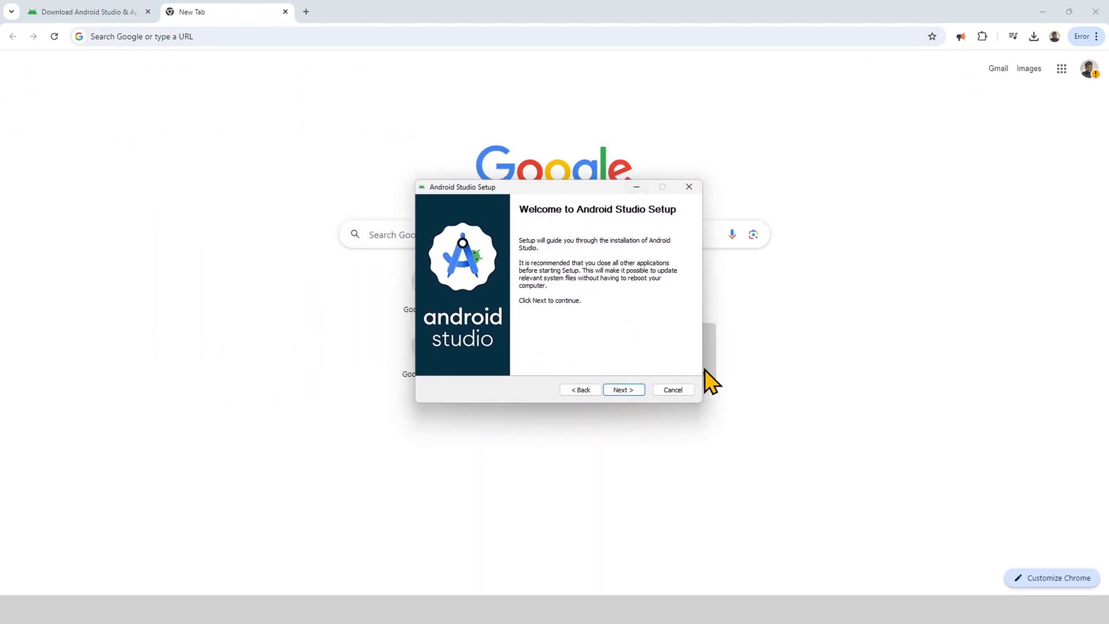
left_click(622, 390)
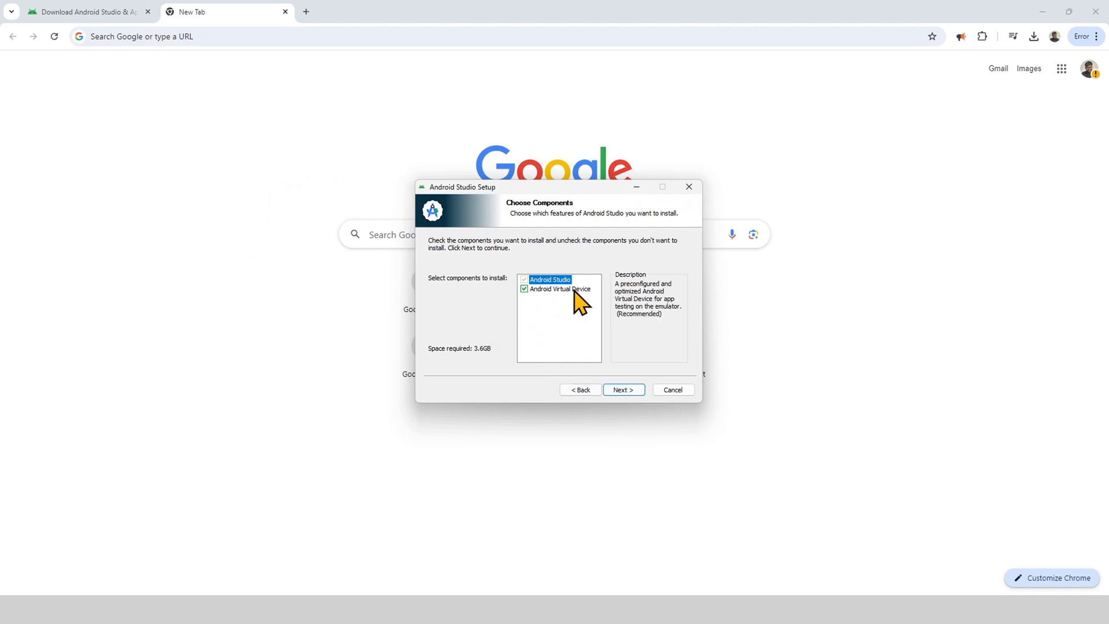
mouse_move(555, 311)
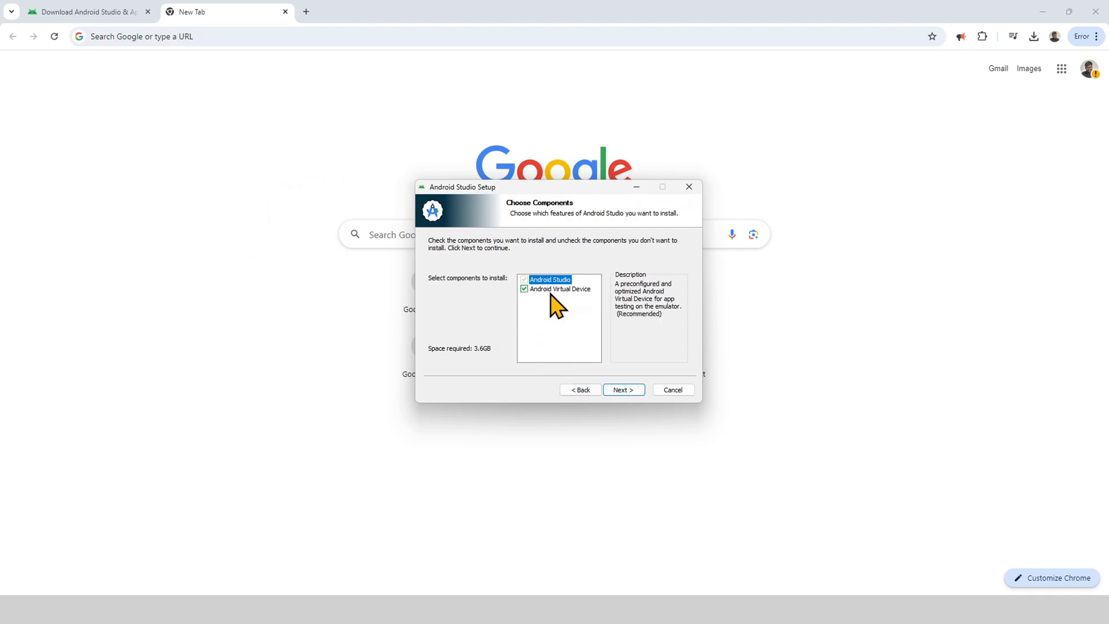
mouse_move(596, 305)
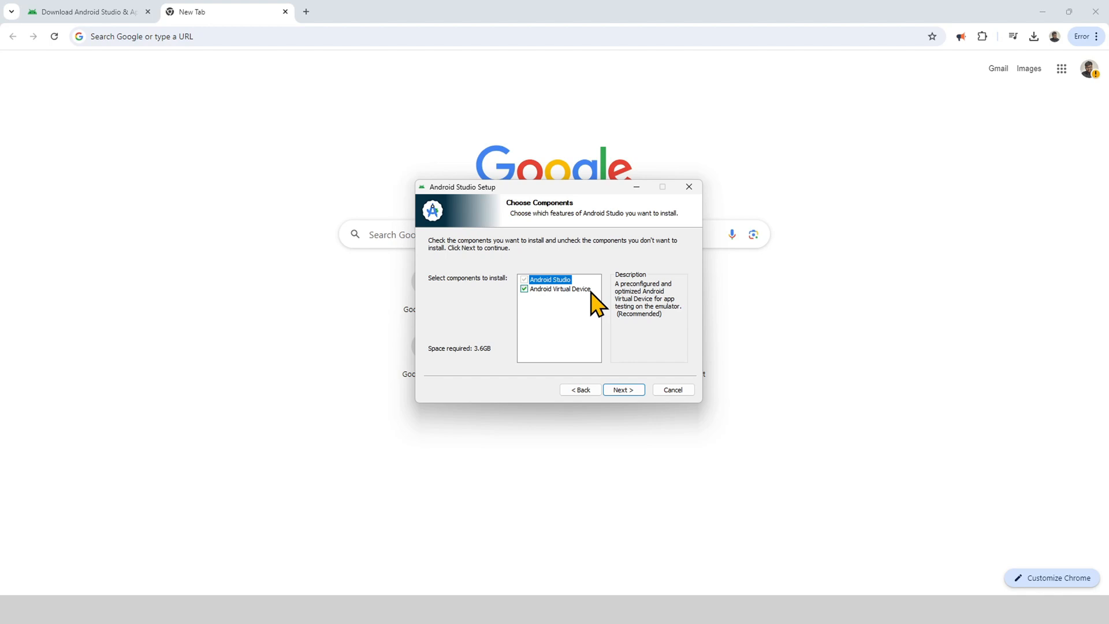
left_click(623, 390)
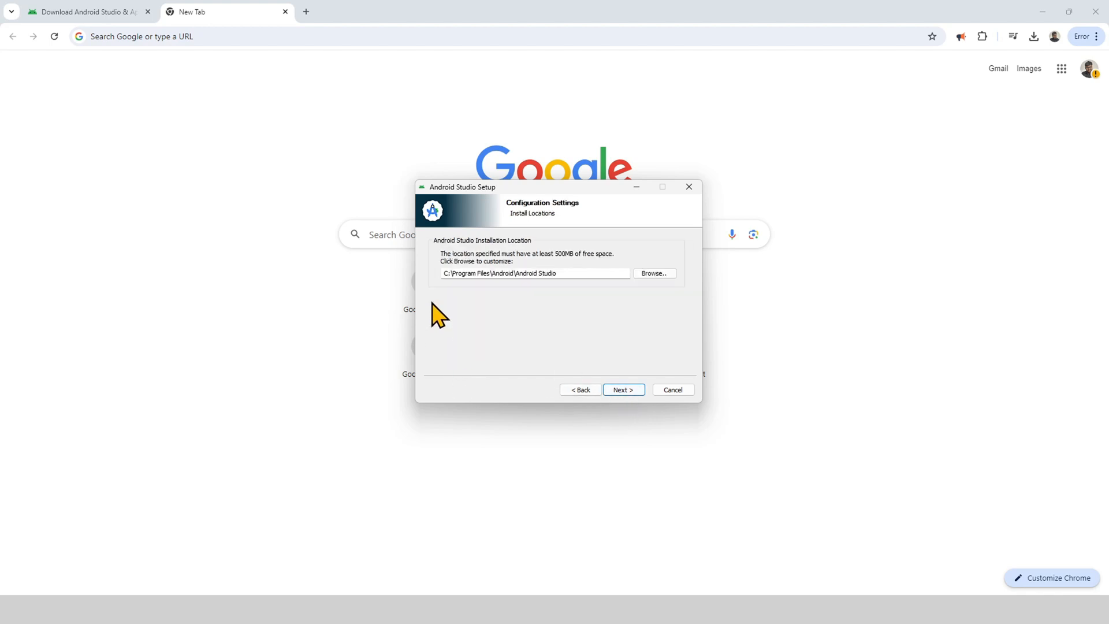
mouse_move(435, 293)
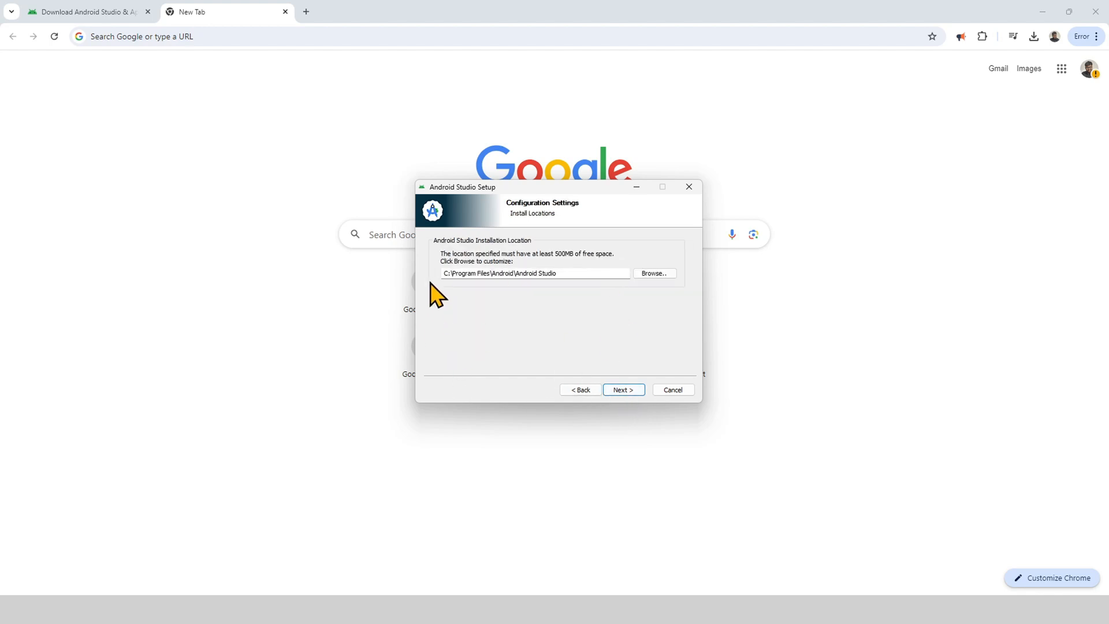
left_click(533, 273)
type("D")
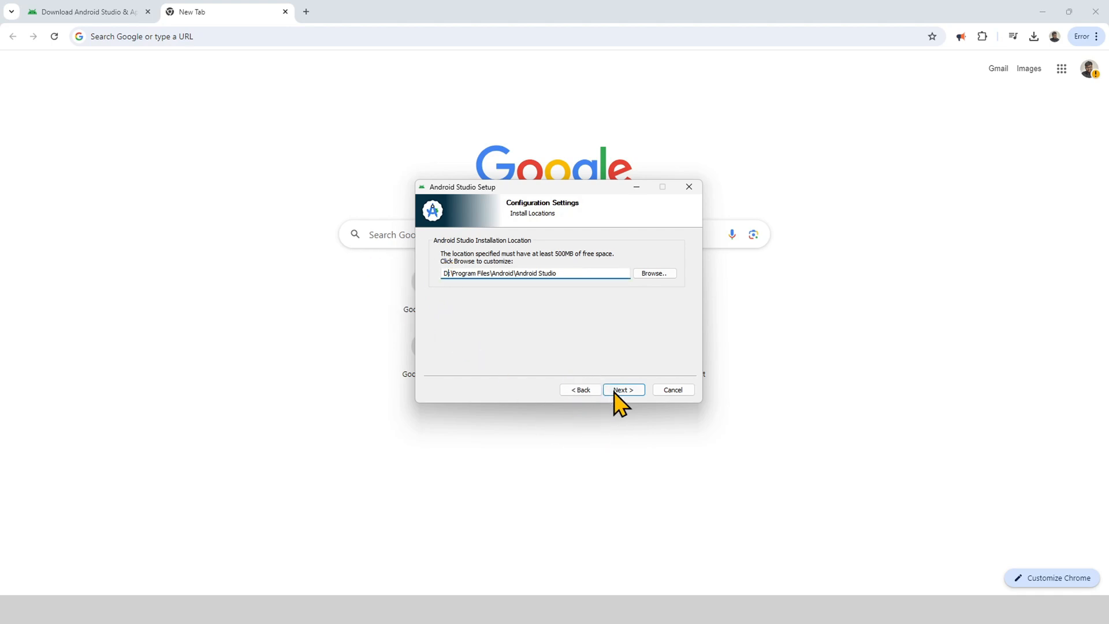
left_click(621, 390)
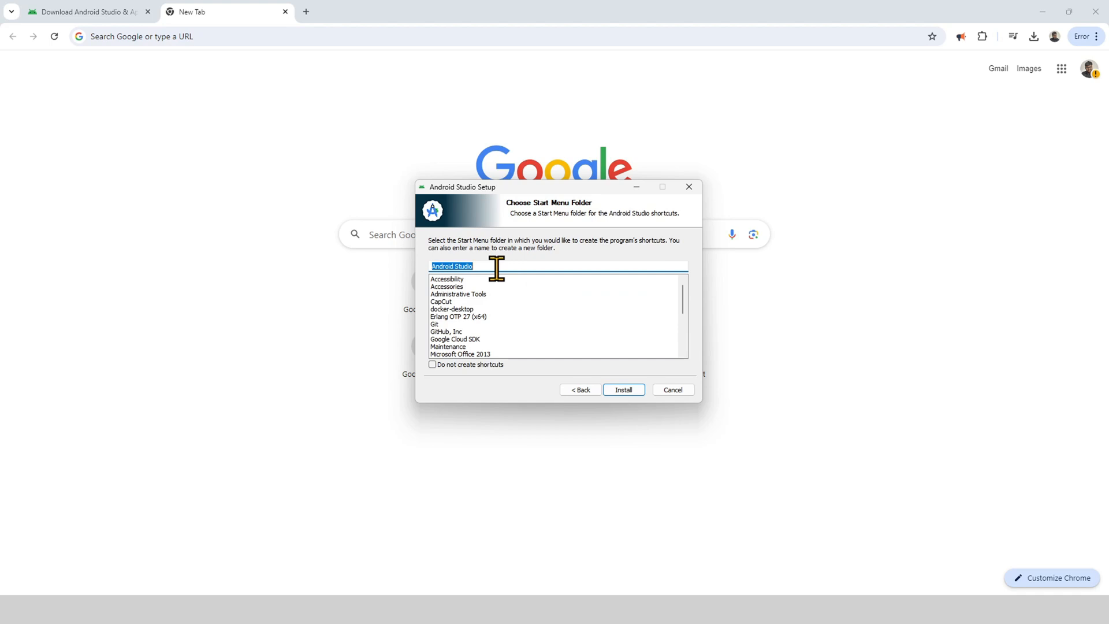
Install Android Studio with the default Start Menu folder and show the detailed log.
left_click(623, 390)
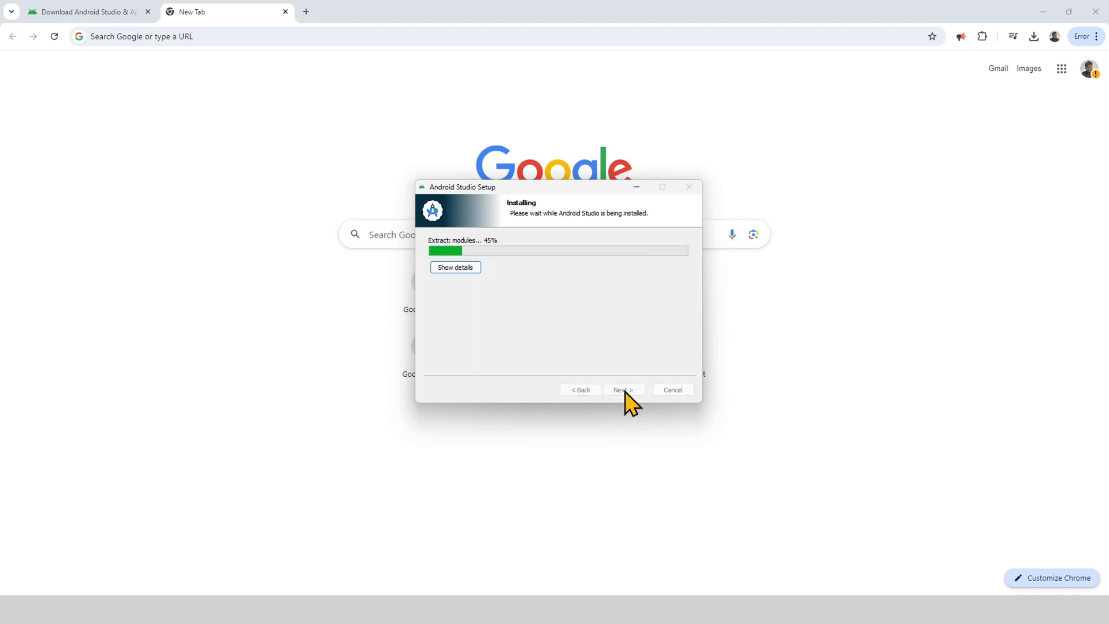
mouse_move(485, 300)
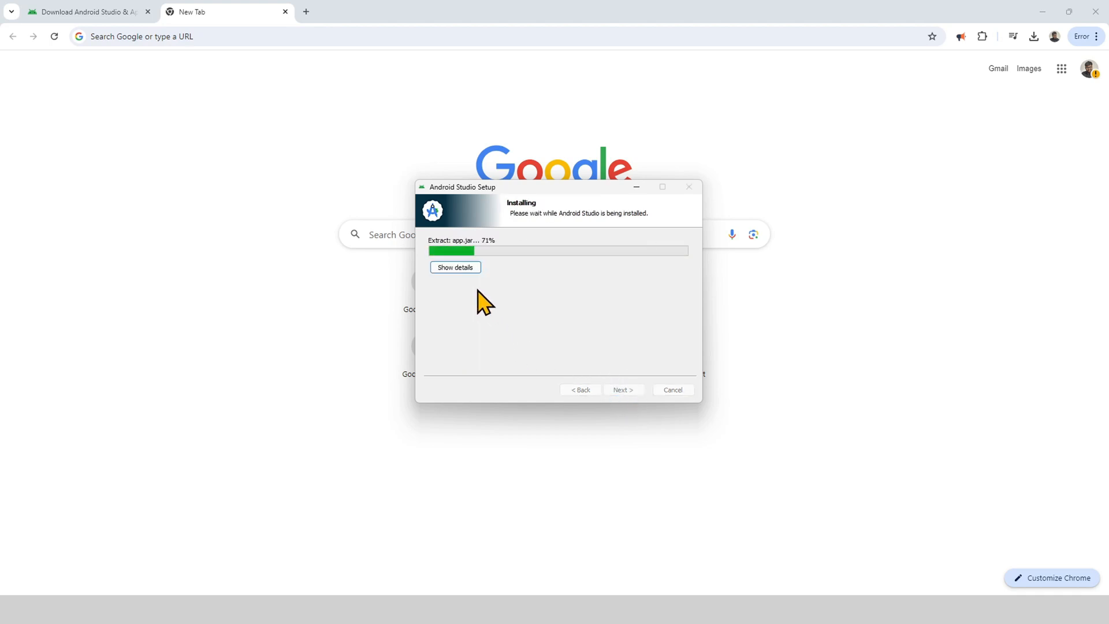
left_click(454, 267)
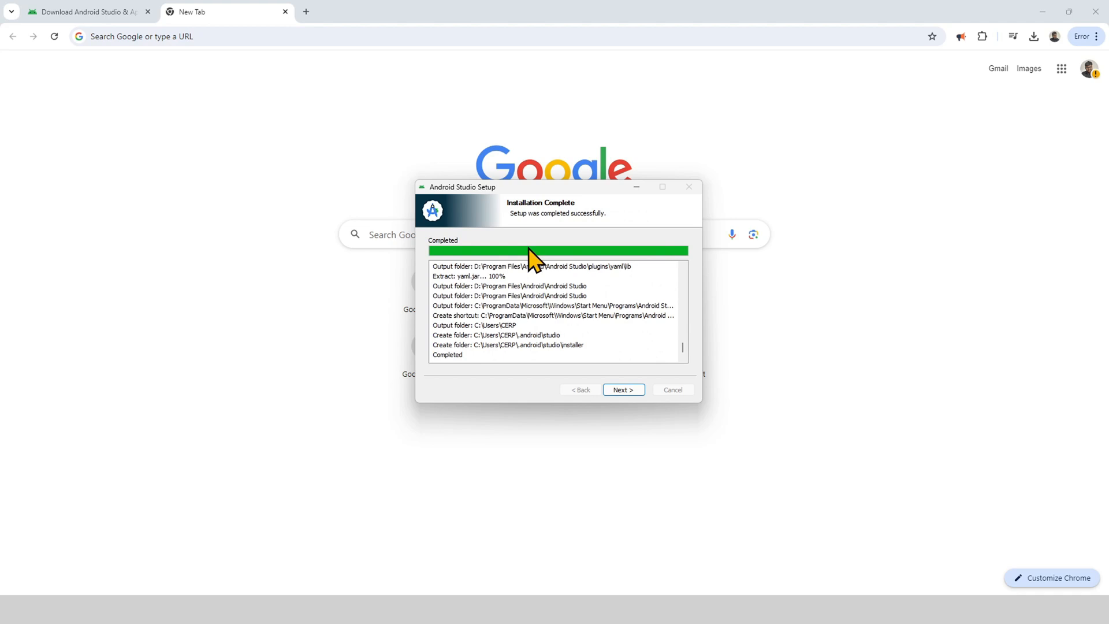
mouse_move(438, 393)
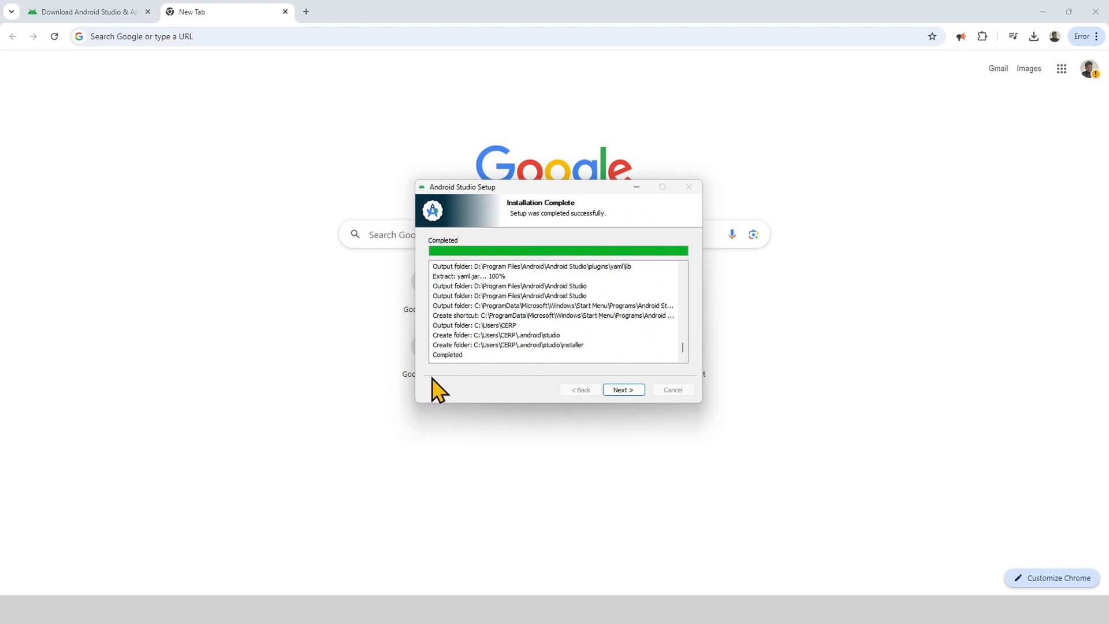
Finish the installer with Start Android Studio left checked.
left_click(622, 390)
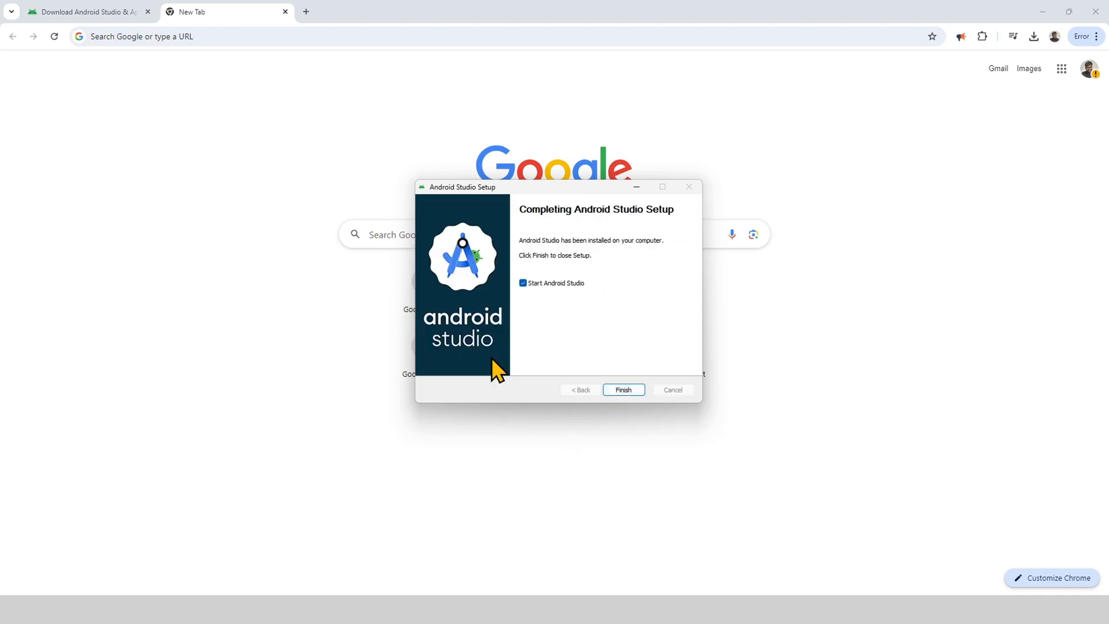
mouse_move(611, 343)
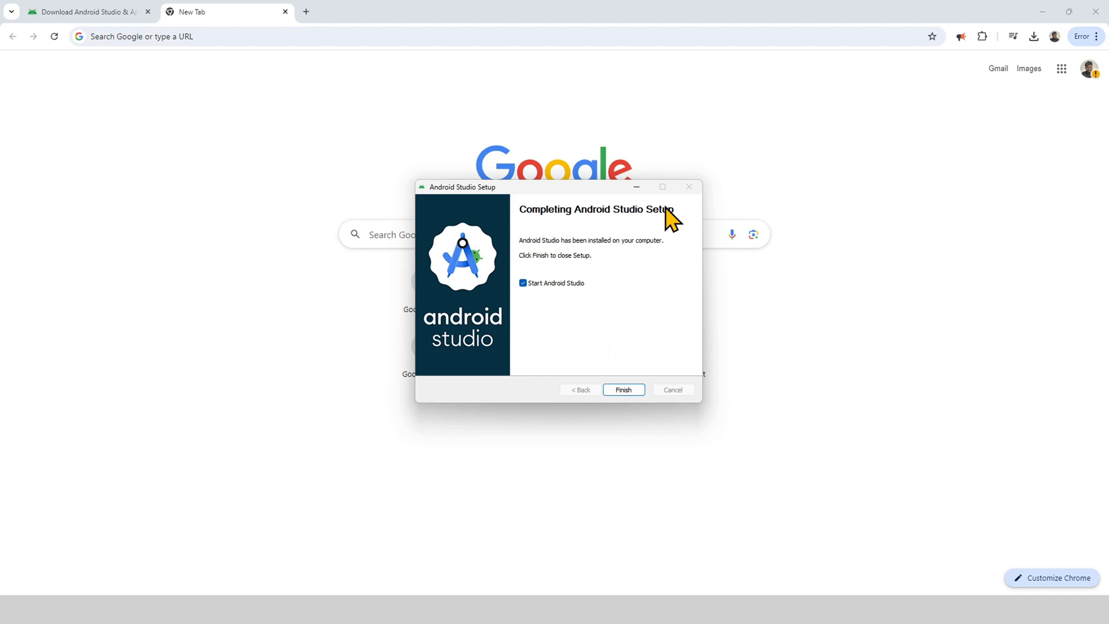
mouse_move(566, 287)
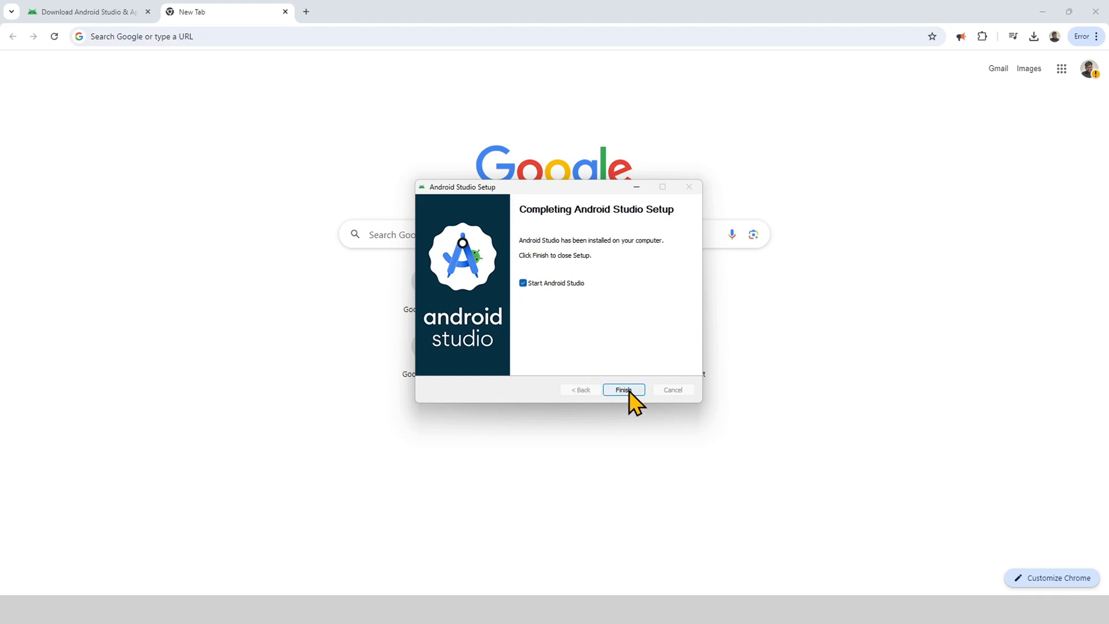
left_click(622, 389)
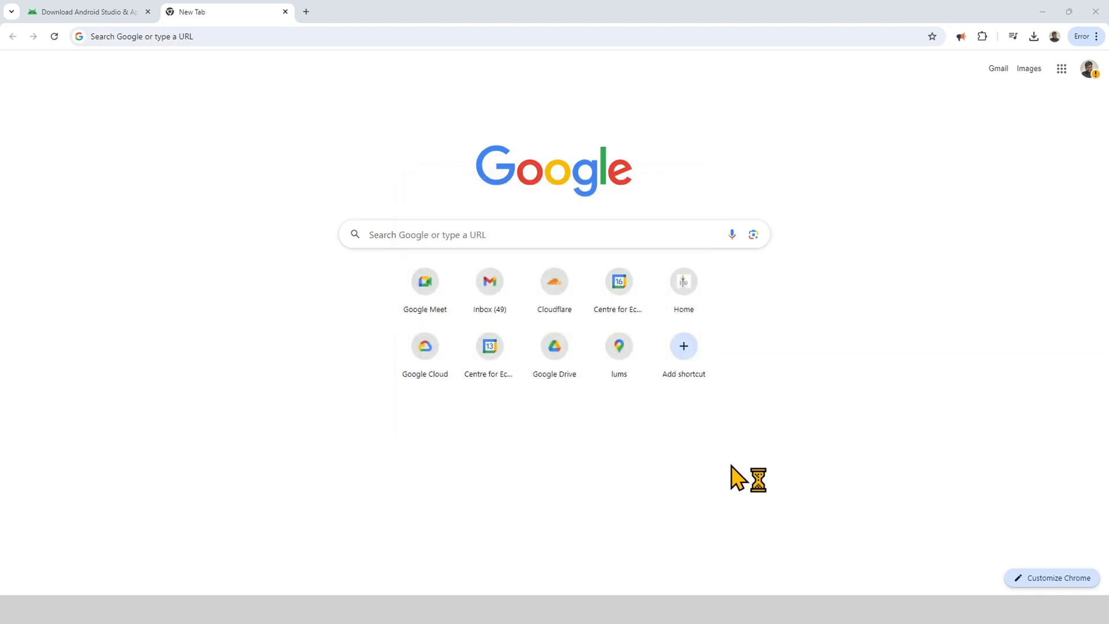
mouse_move(831, 477)
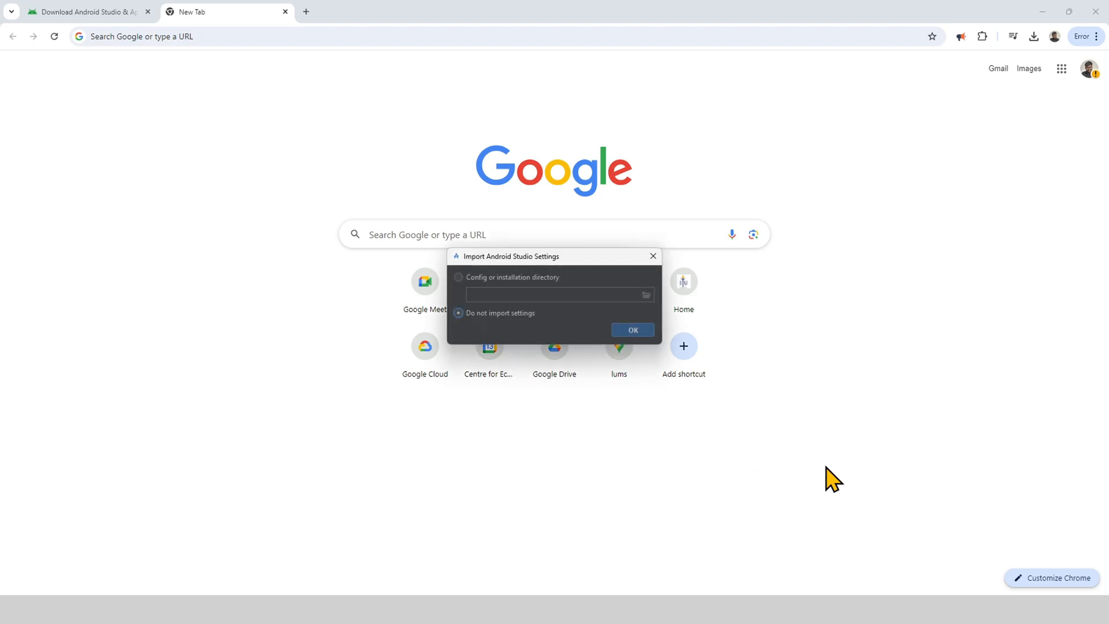
mouse_move(491, 272)
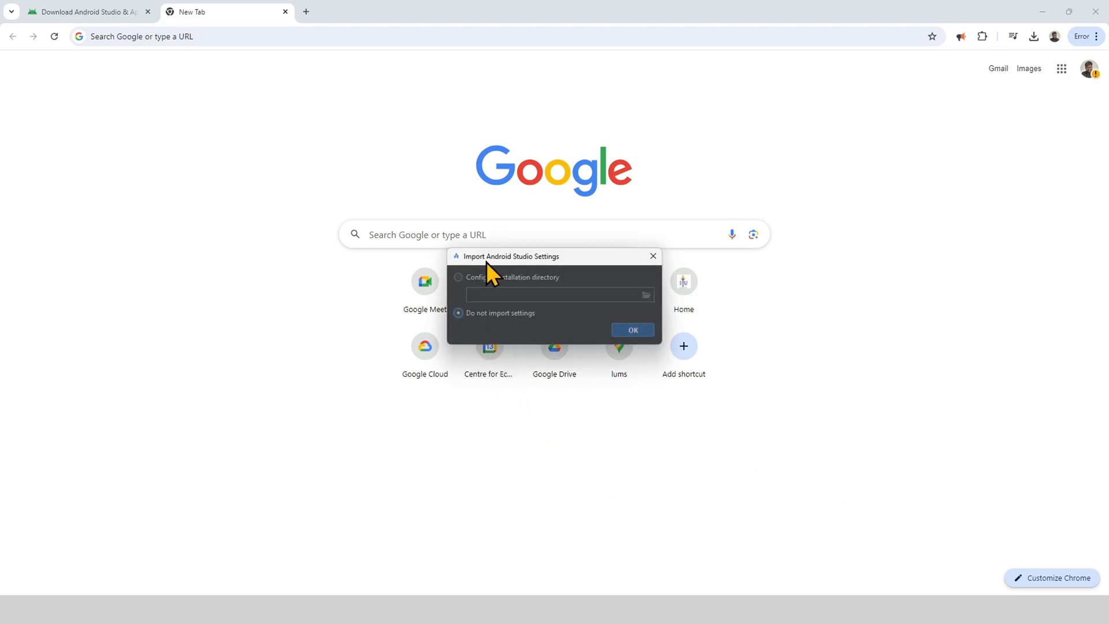
mouse_move(536, 357)
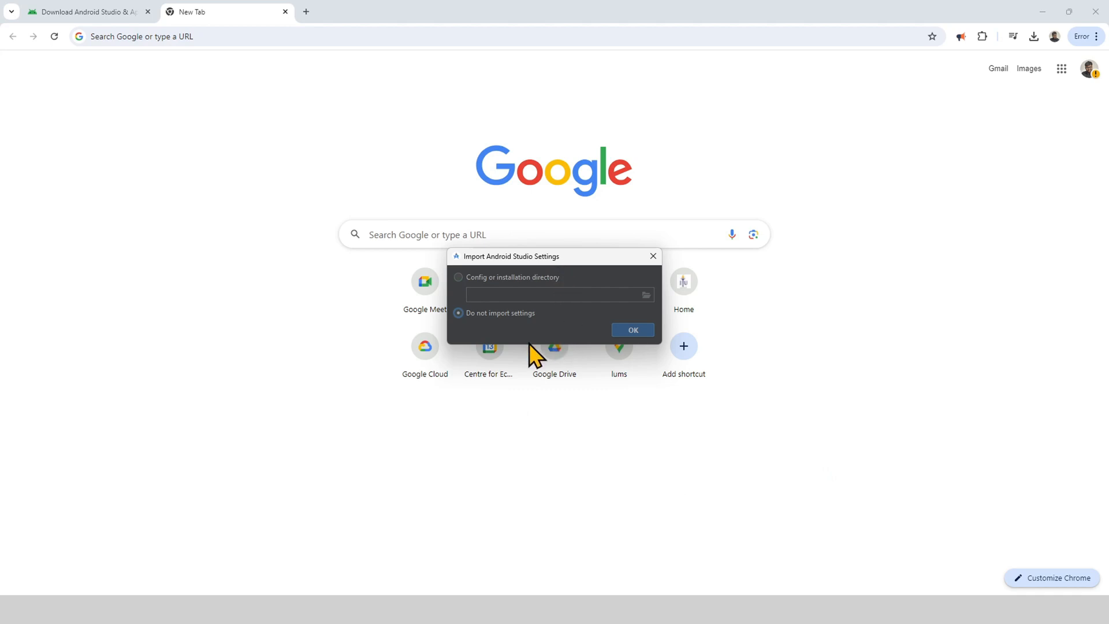
mouse_move(604, 374)
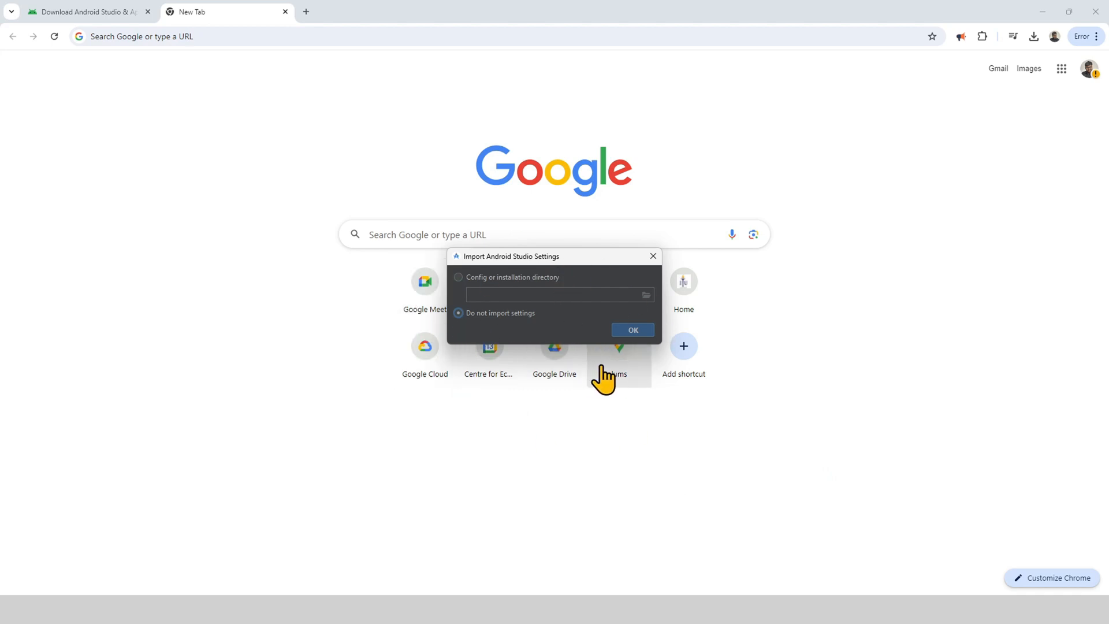
Choose Do not import settings, then decline sending usage statistics with Don't send.
left_click(632, 331)
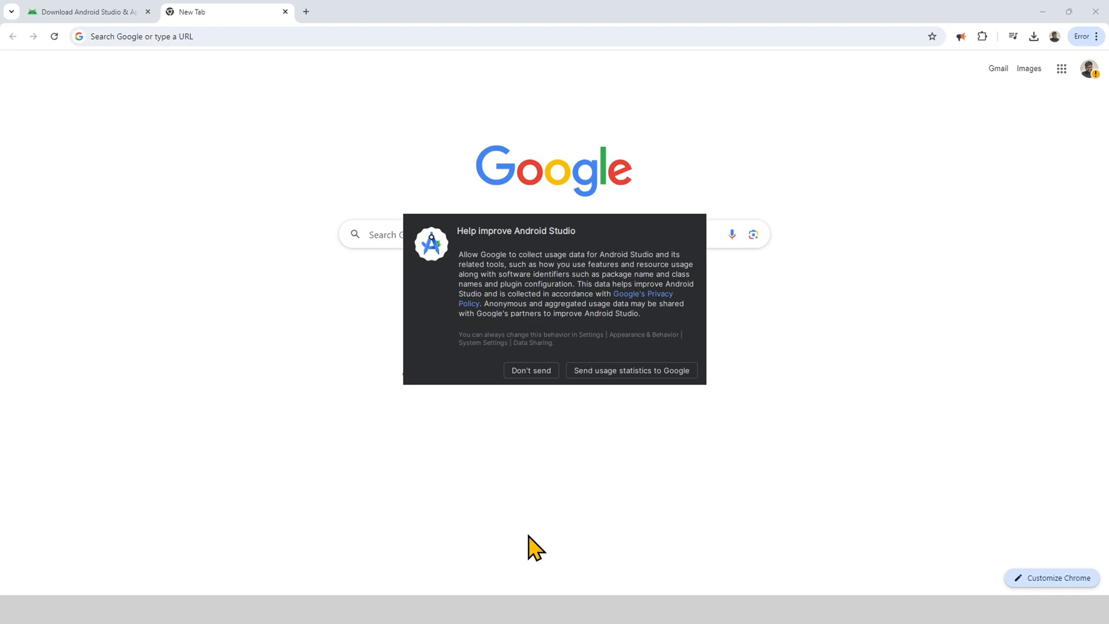
mouse_move(625, 264)
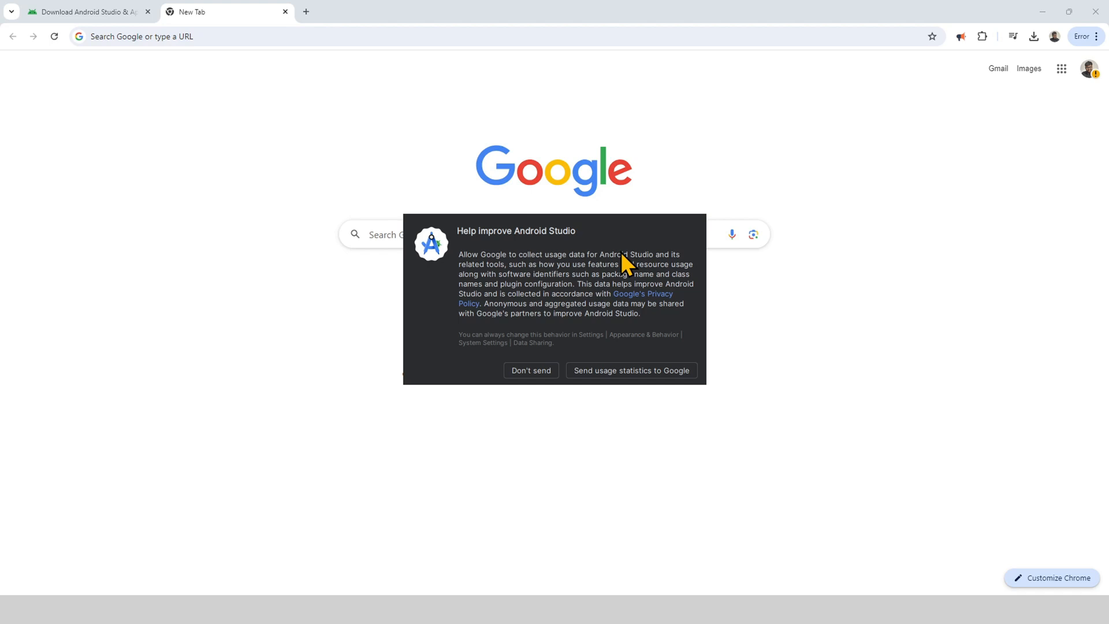
mouse_move(576, 246)
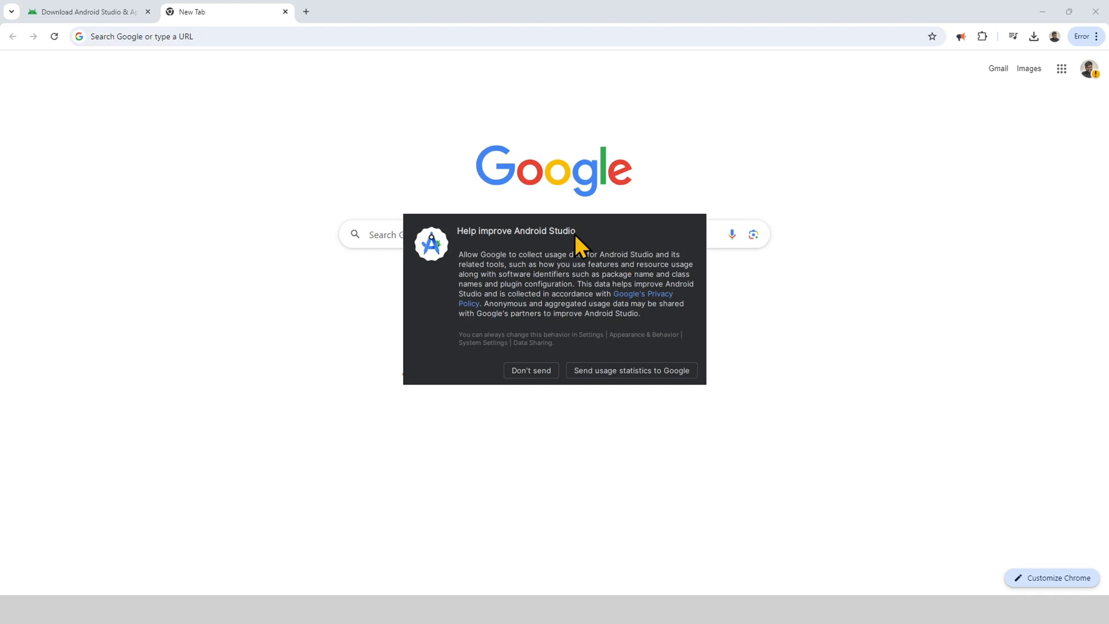
mouse_move(522, 352)
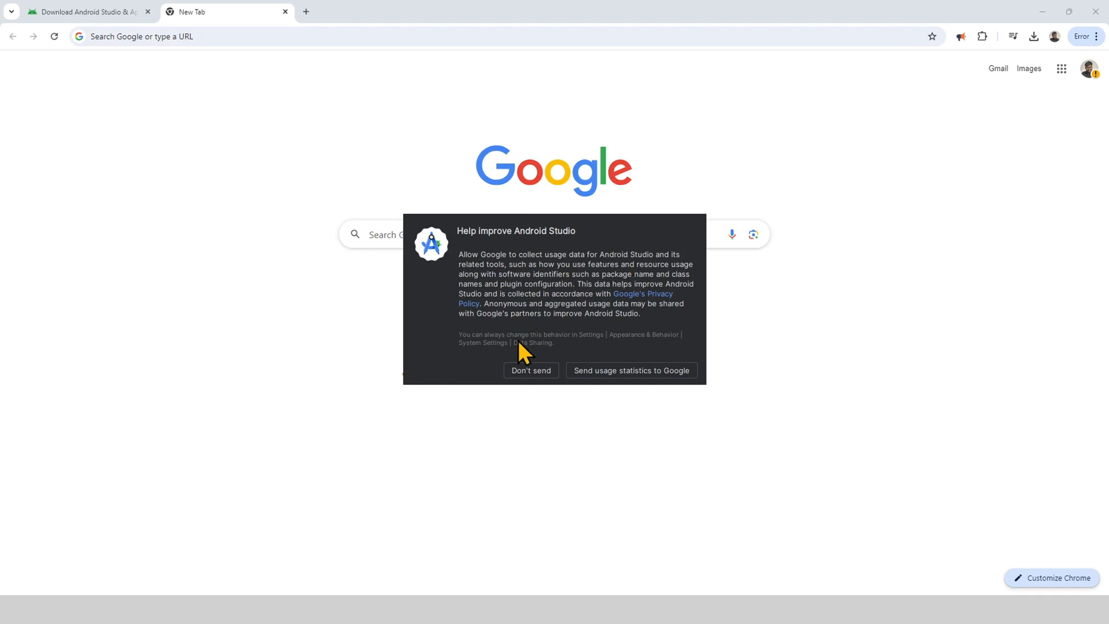
left_click(531, 370)
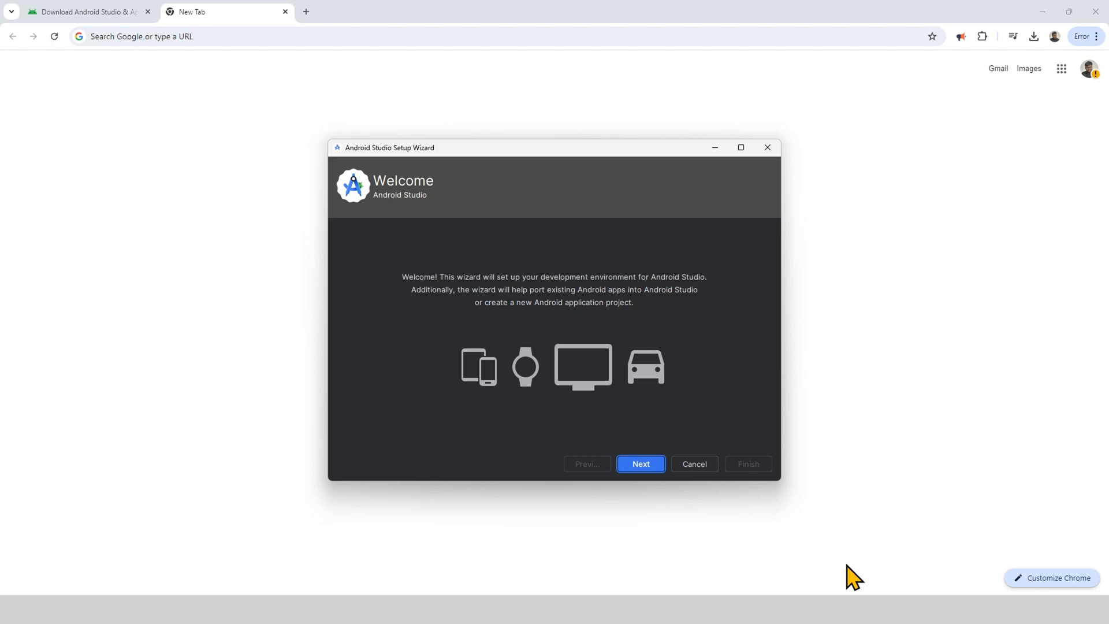
mouse_move(605, 198)
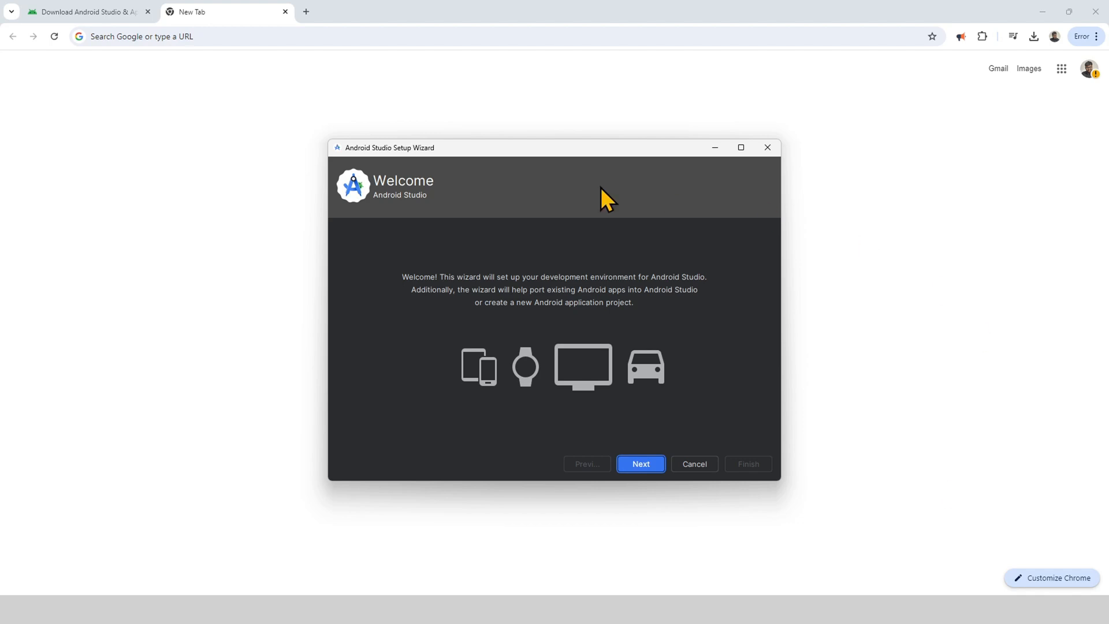
mouse_move(528, 160)
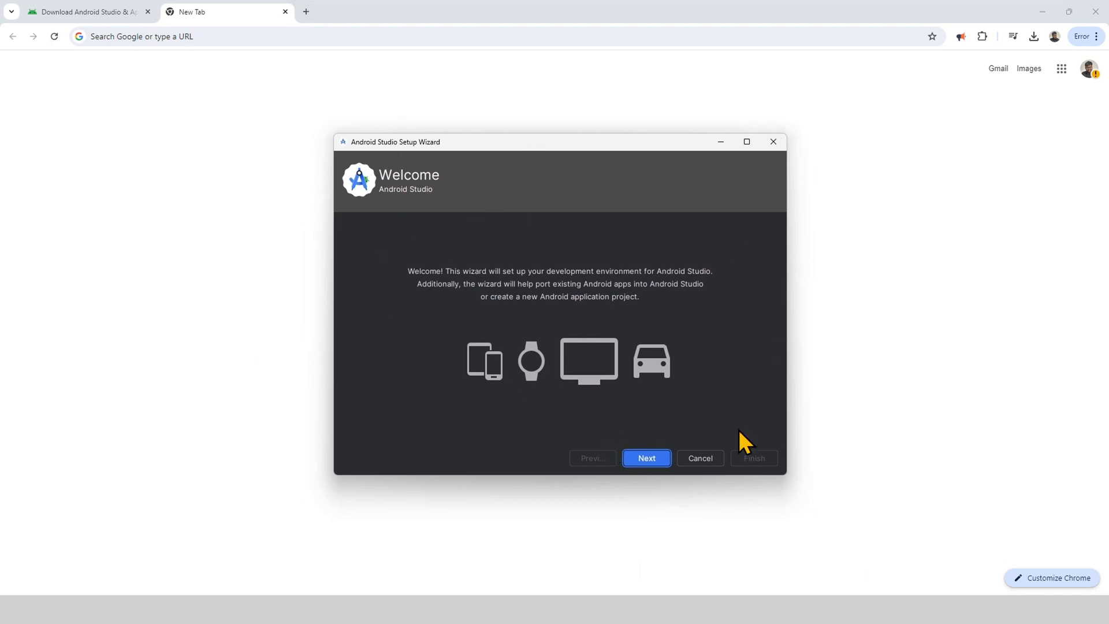
mouse_move(485, 362)
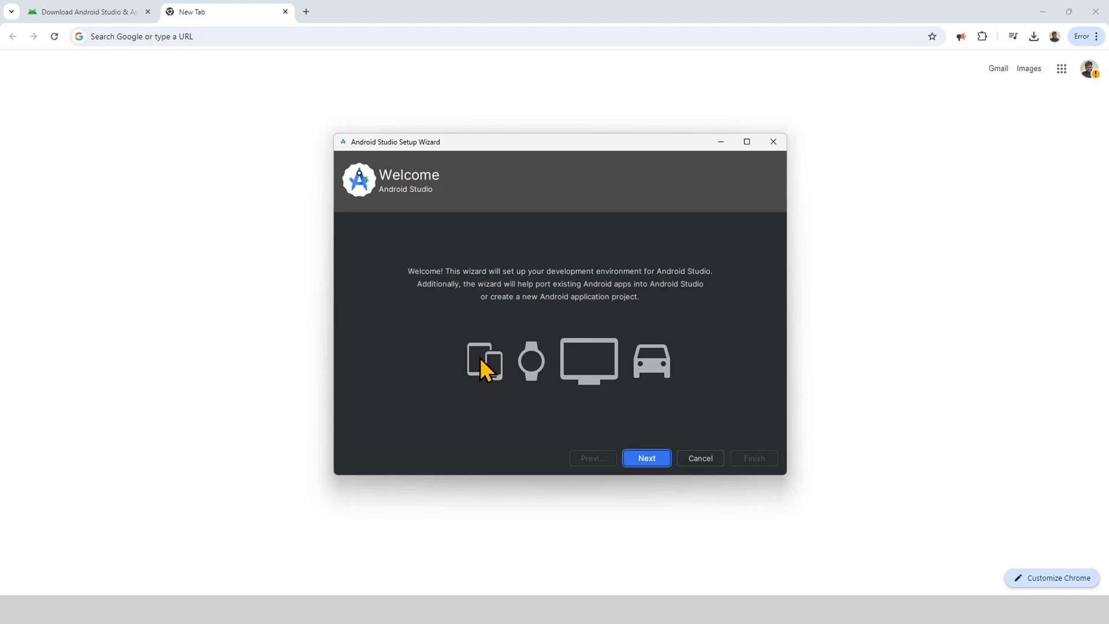
mouse_move(519, 410)
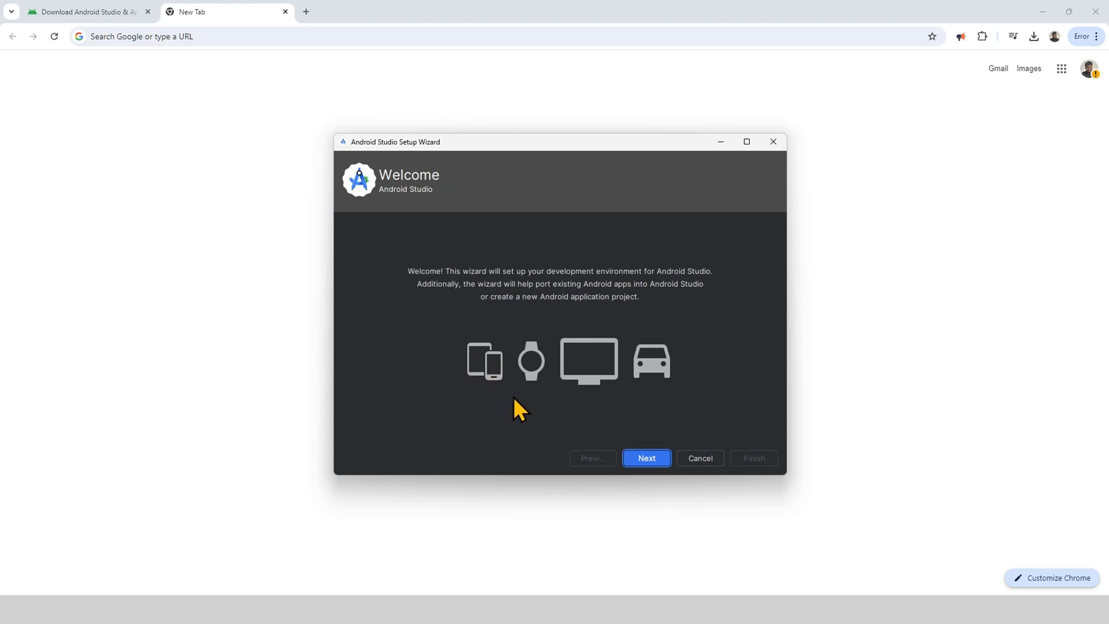
mouse_move(542, 391)
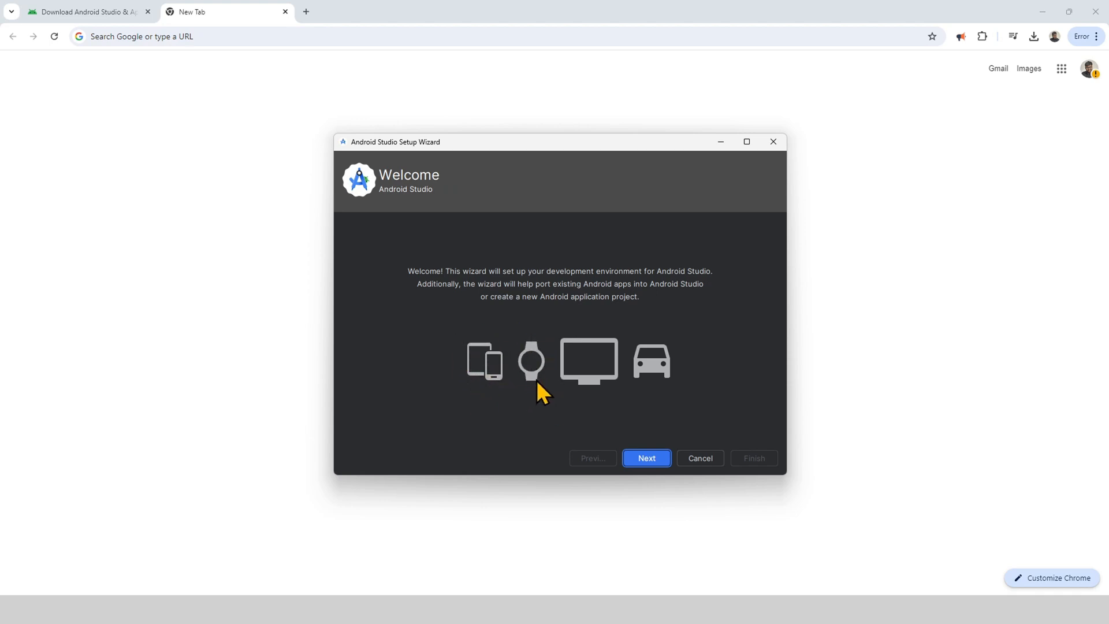
mouse_move(643, 405)
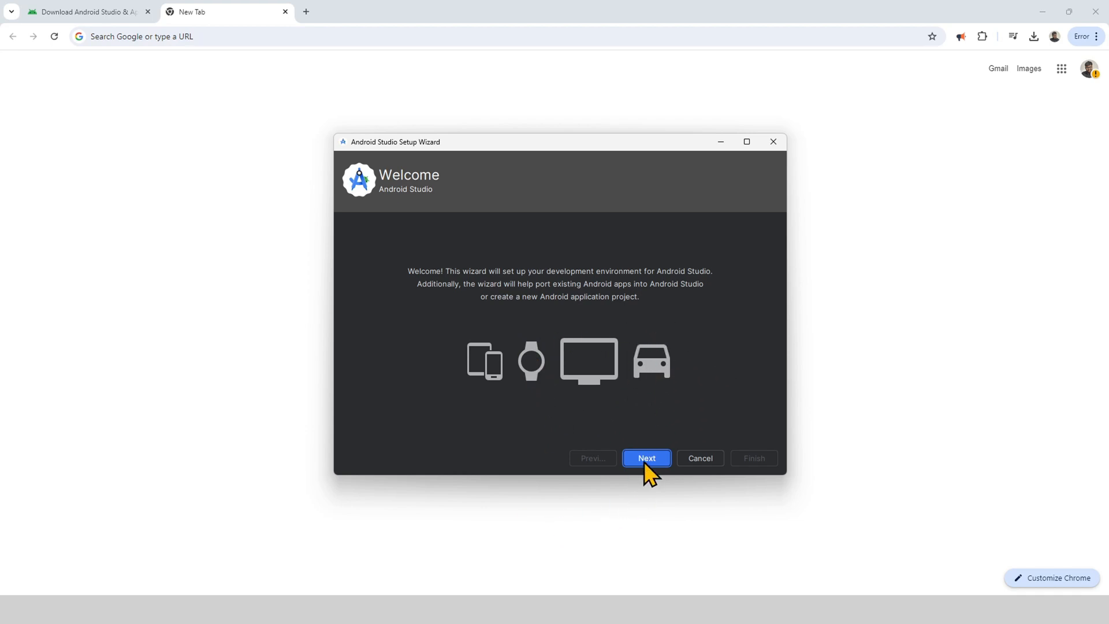
Advance from the Setup Wizard Welcome screen to the Install Type step.
left_click(645, 457)
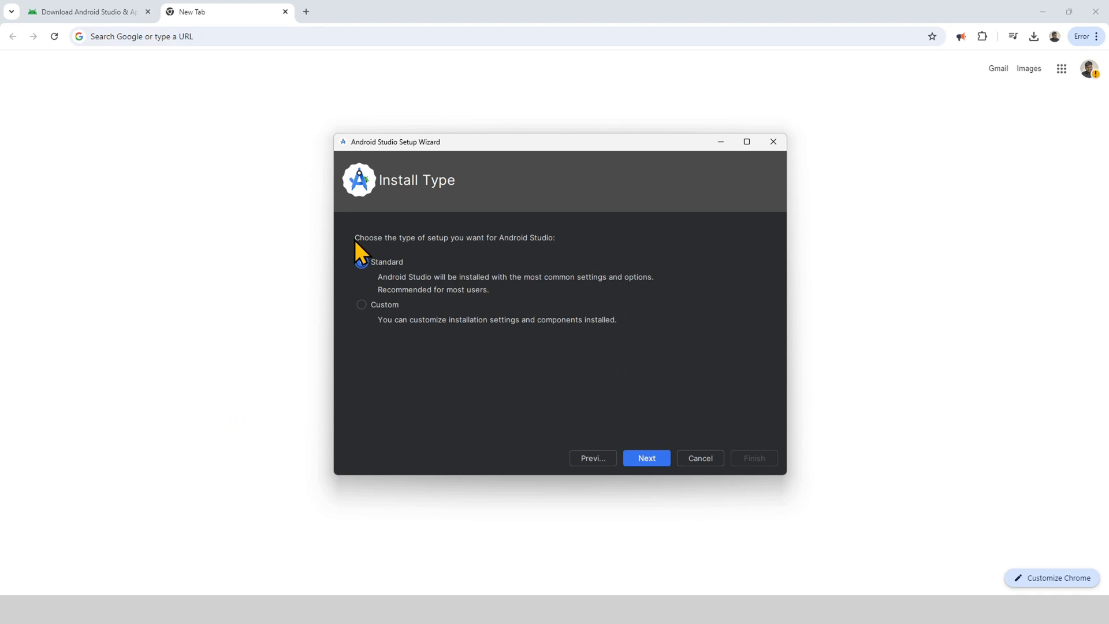
Select the Standard install type and continue to Verify Settings.
left_click(361, 262)
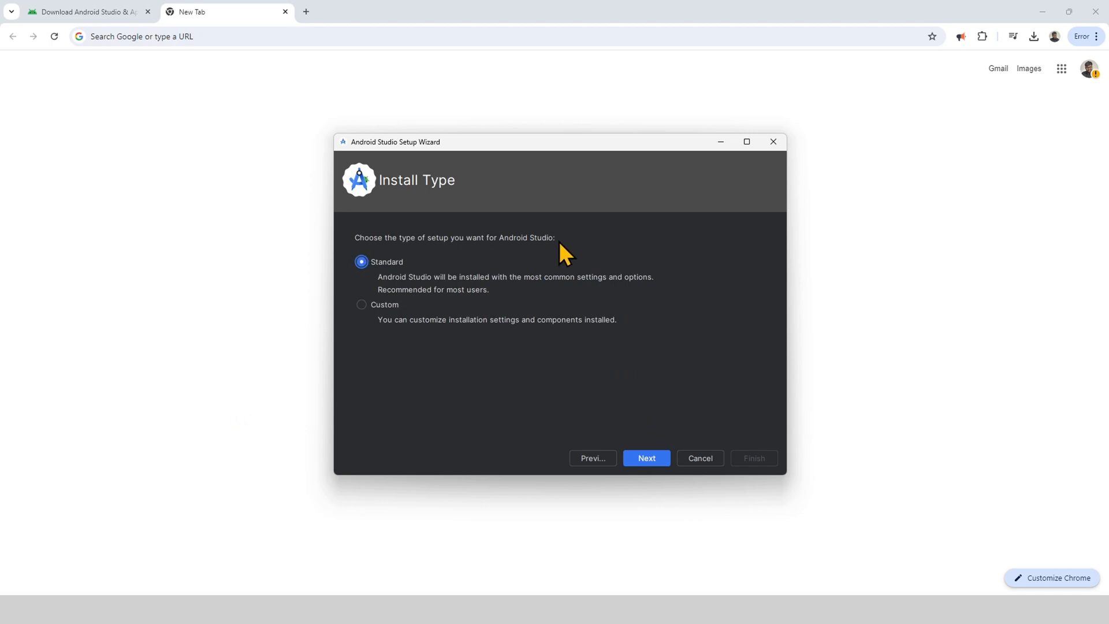
left_click(644, 457)
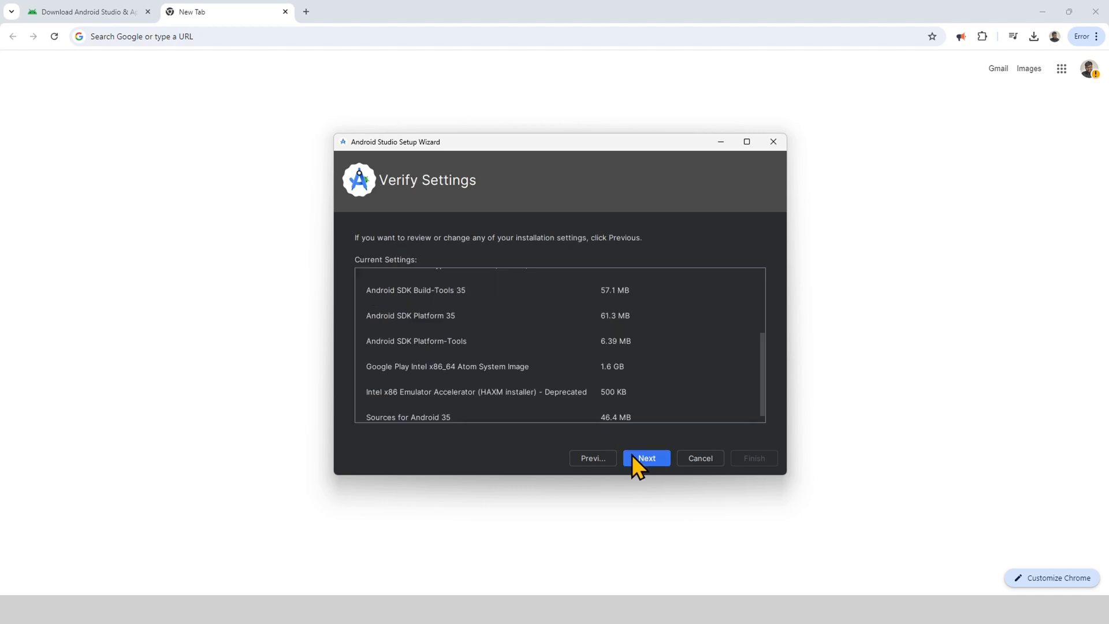
mouse_move(513, 462)
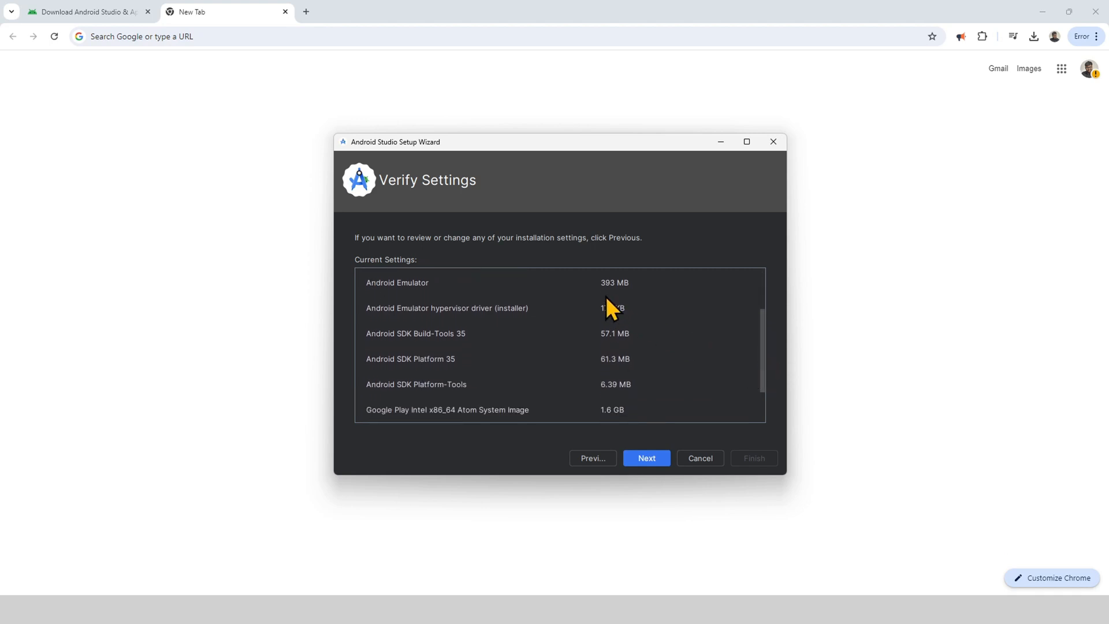
mouse_move(495, 338)
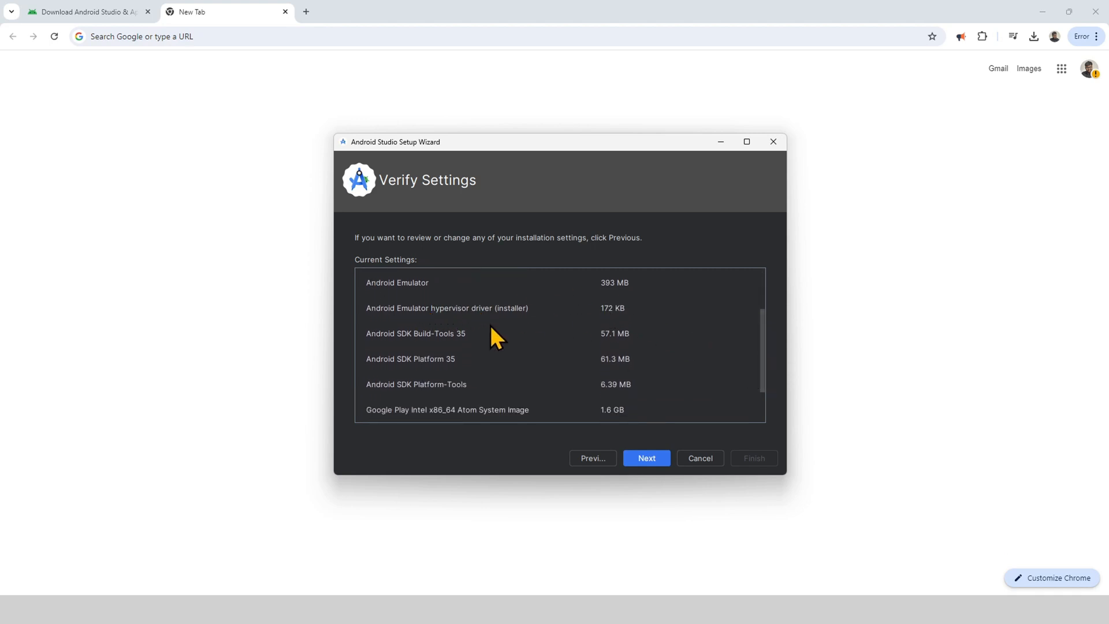
mouse_move(757, 367)
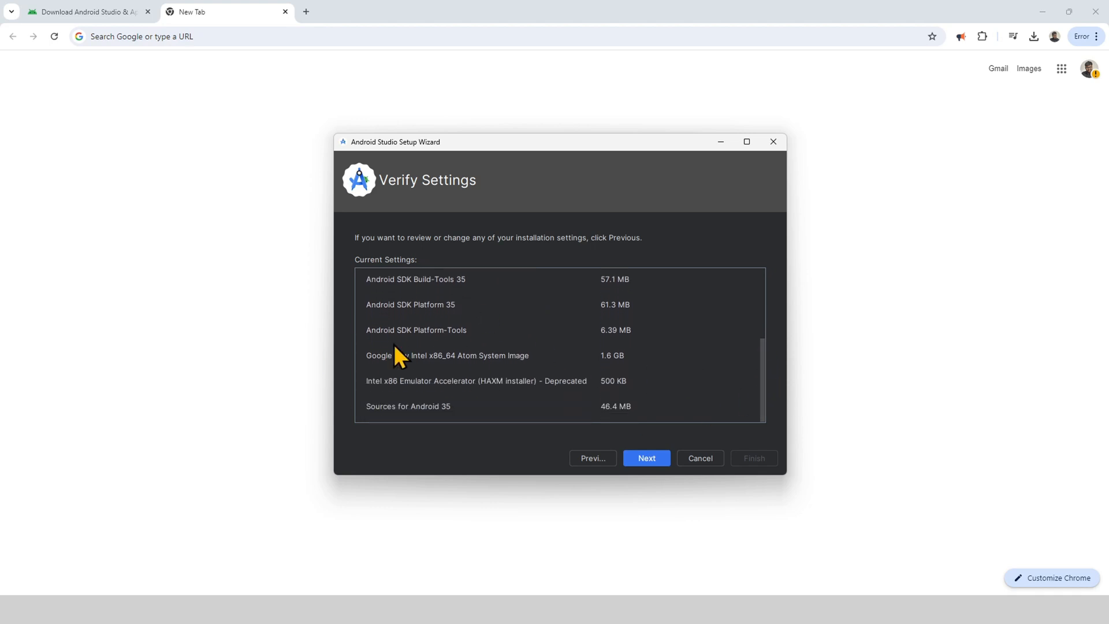
mouse_move(366, 394)
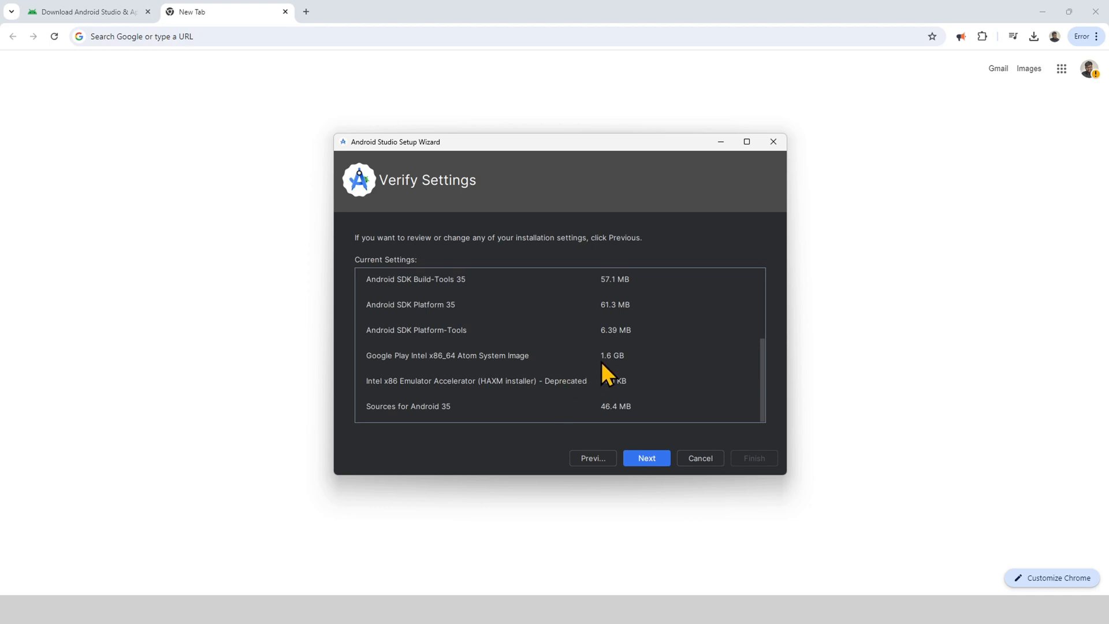
mouse_move(441, 368)
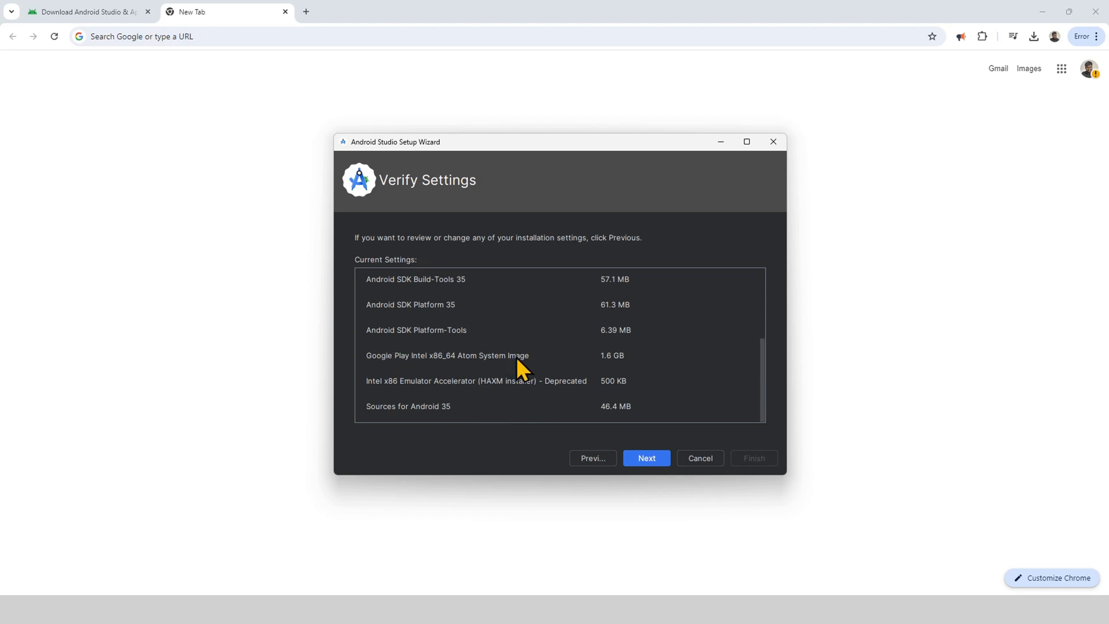
mouse_move(633, 457)
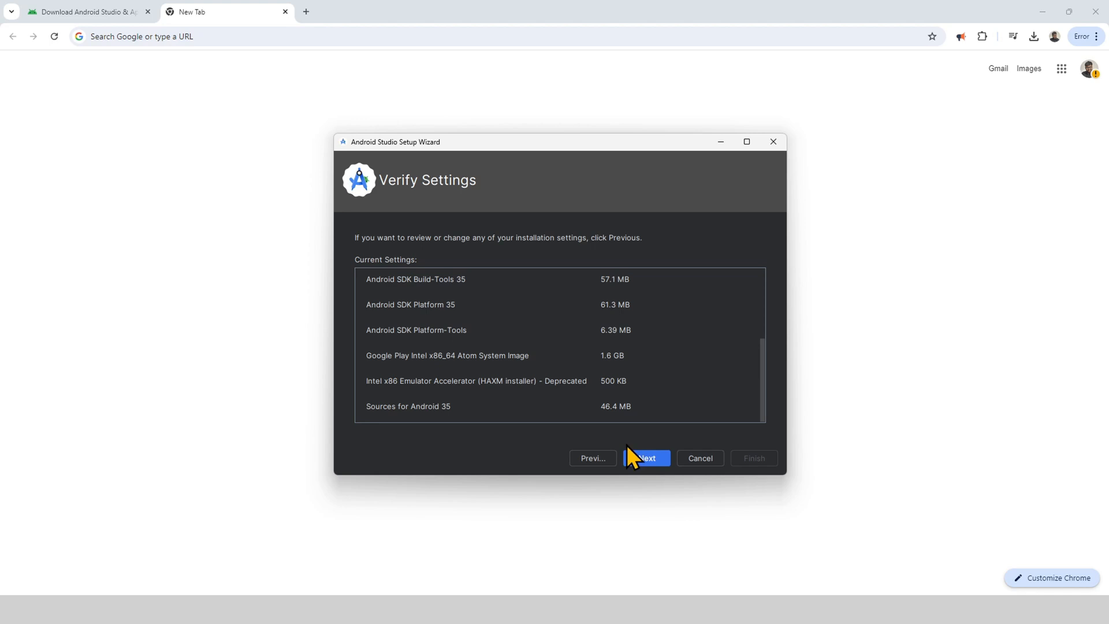
Accept android-sdk-license and intel-android-extra-license, then finish to start downloading components.
left_click(645, 457)
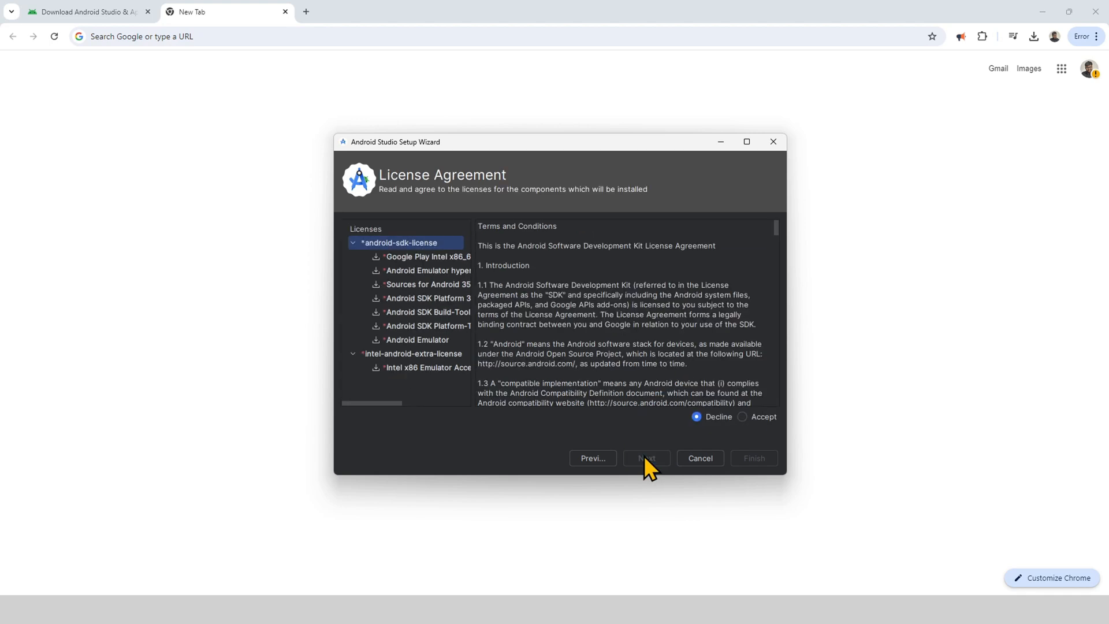
left_click(743, 417)
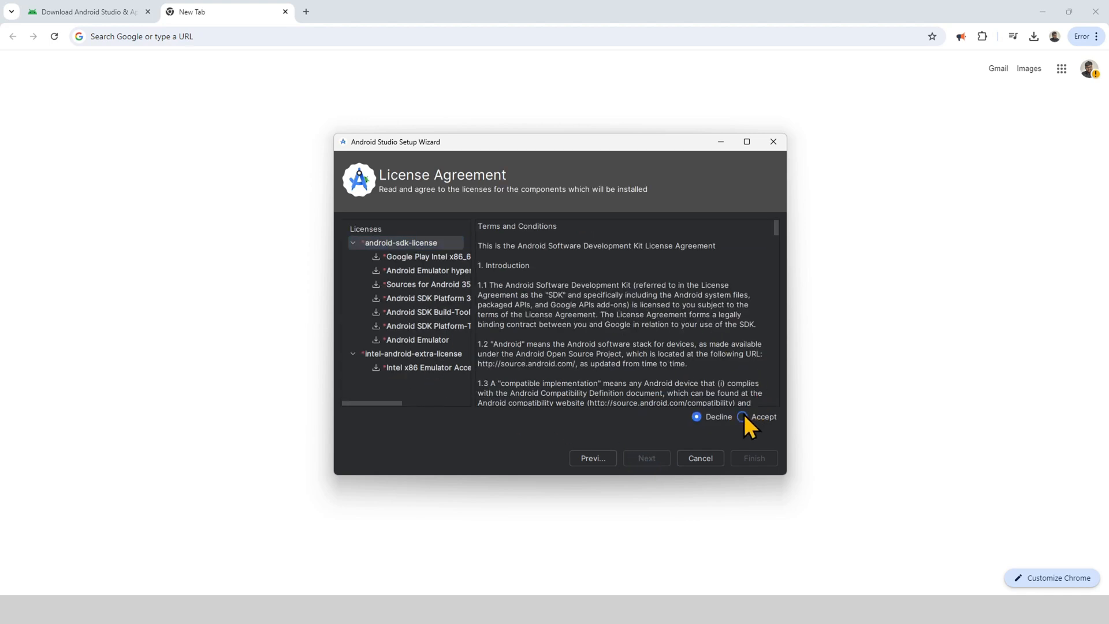
left_click(743, 417)
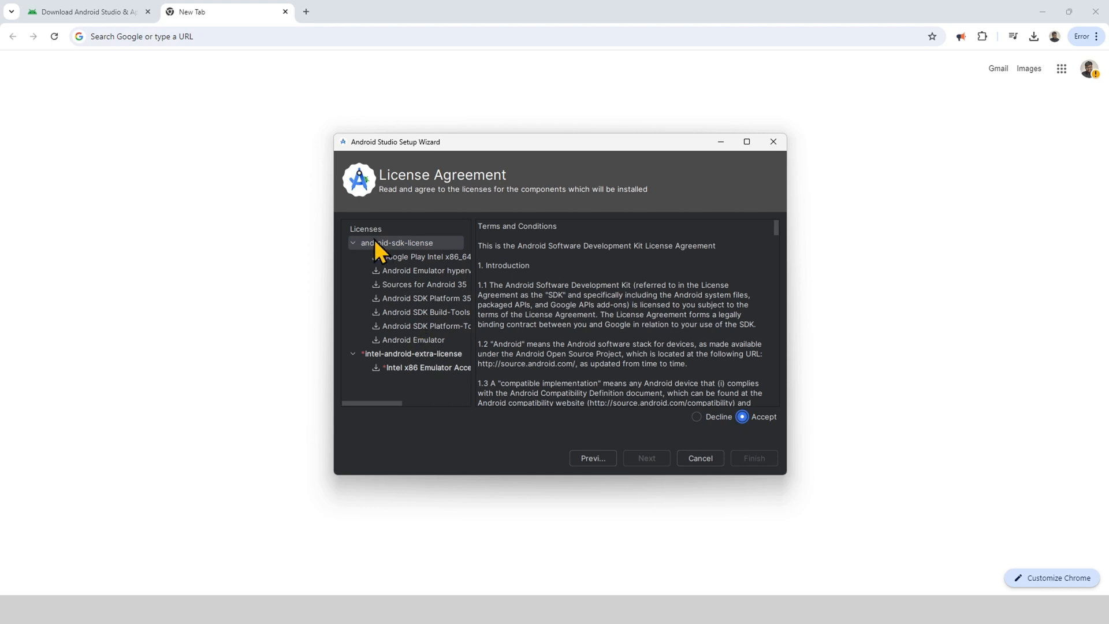
left_click(412, 353)
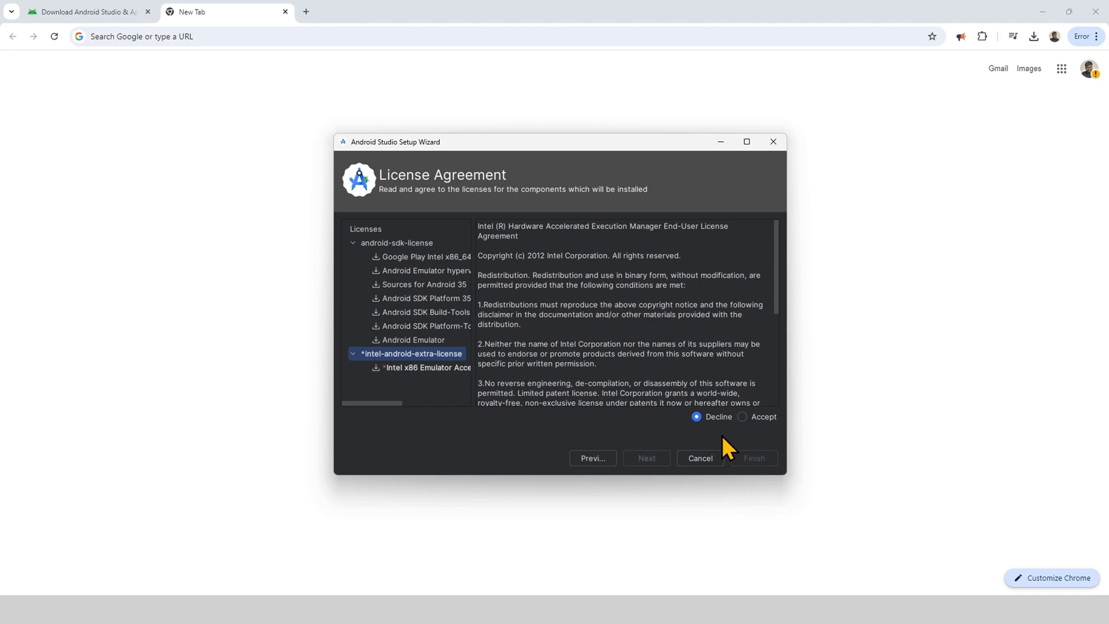
left_click(742, 416)
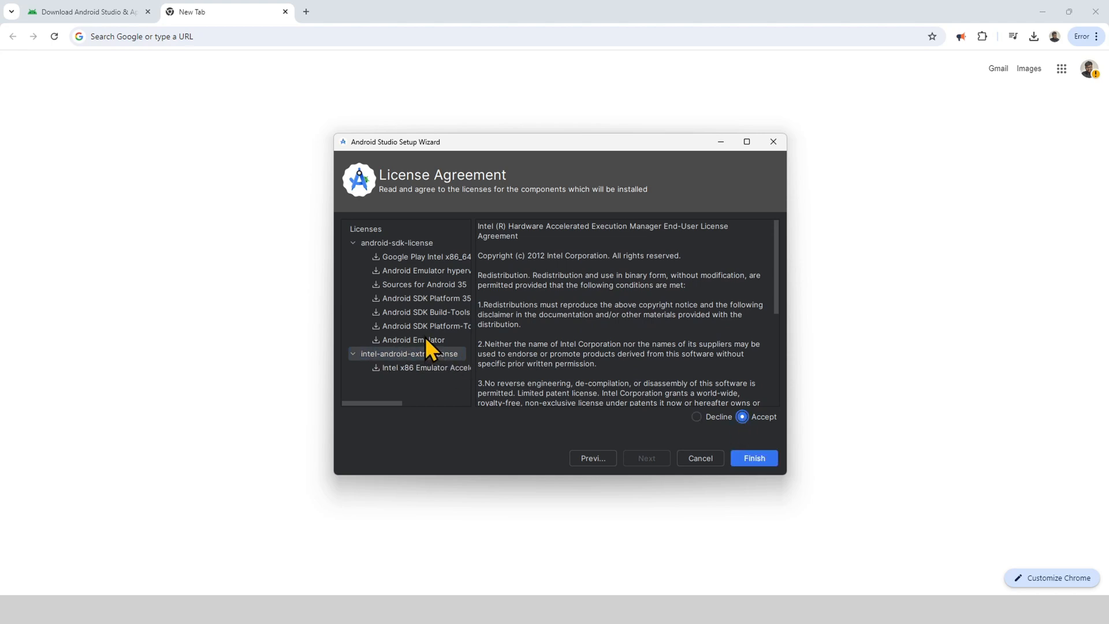
mouse_move(388, 328)
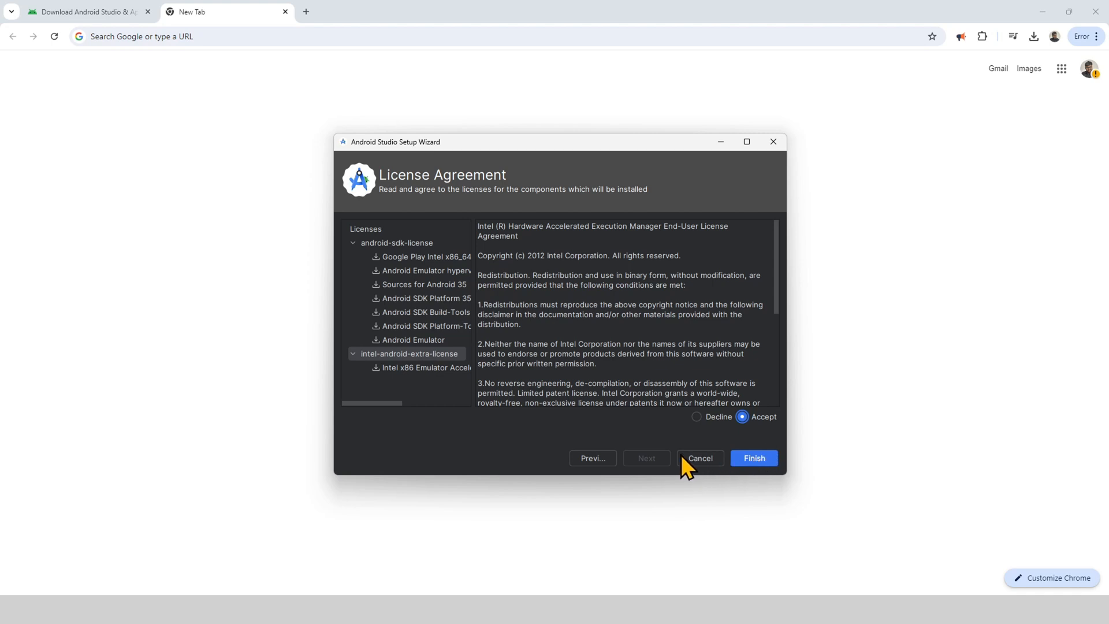
left_click(753, 457)
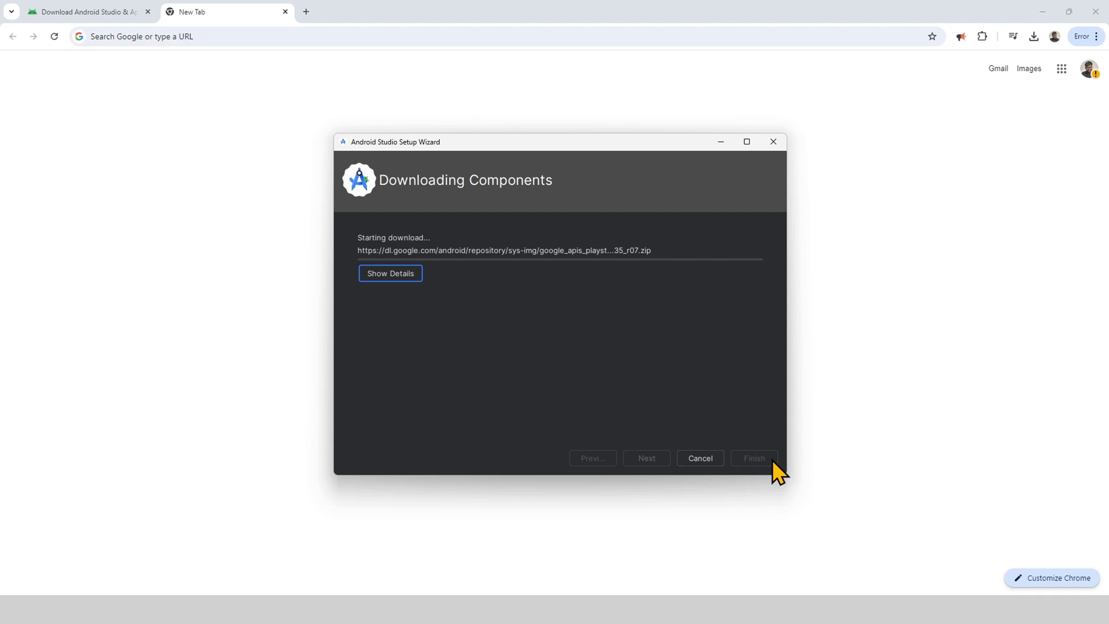
Show the detailed component download log and wait until HAXM fails and Medium_Phone_API_35 is created.
left_click(390, 274)
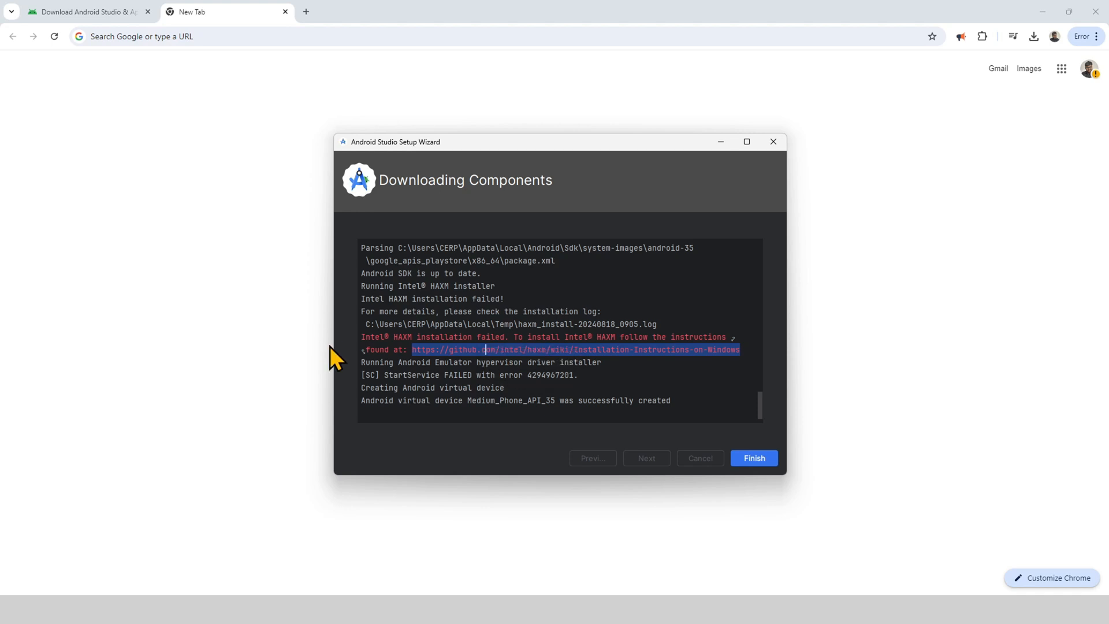
mouse_move(118, 163)
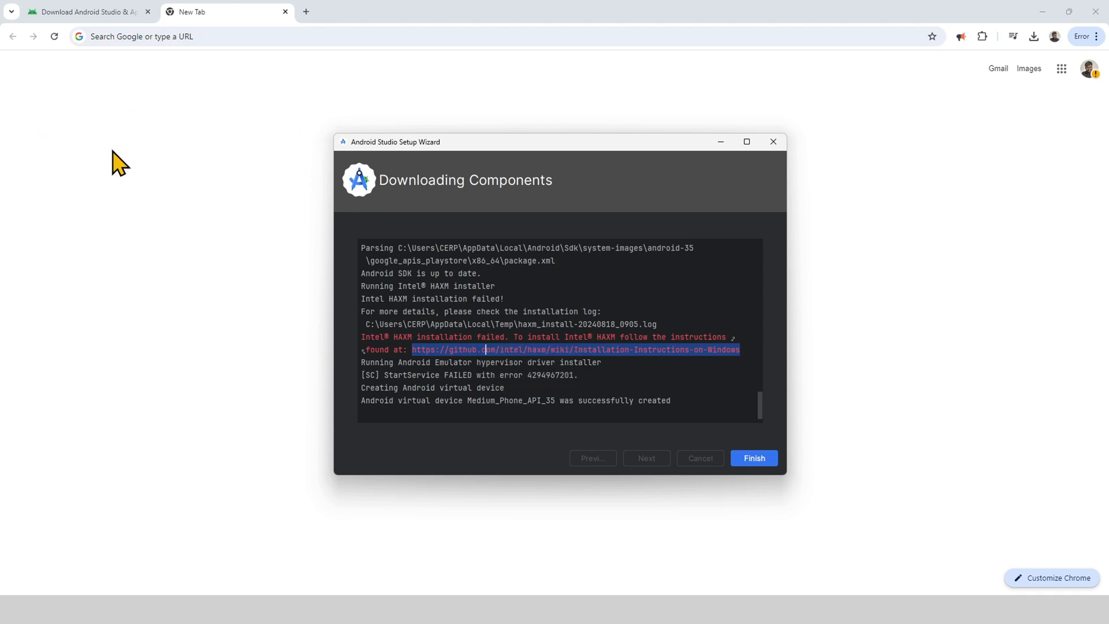
Finish the setup wizard and start a new Empty Views Activity project.
left_click(753, 458)
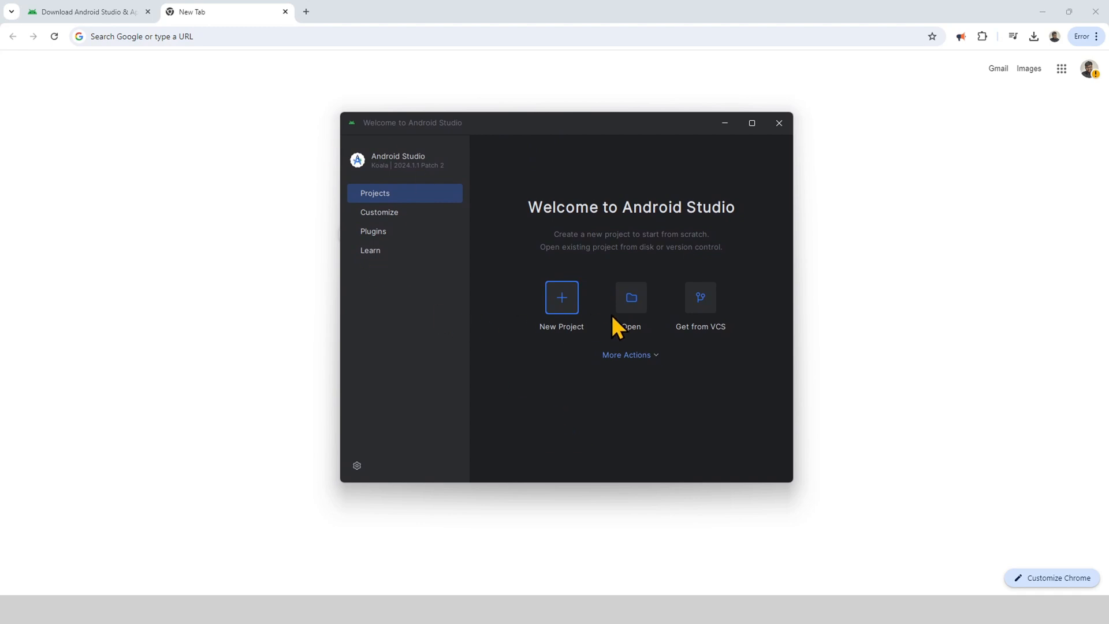
left_click(560, 297)
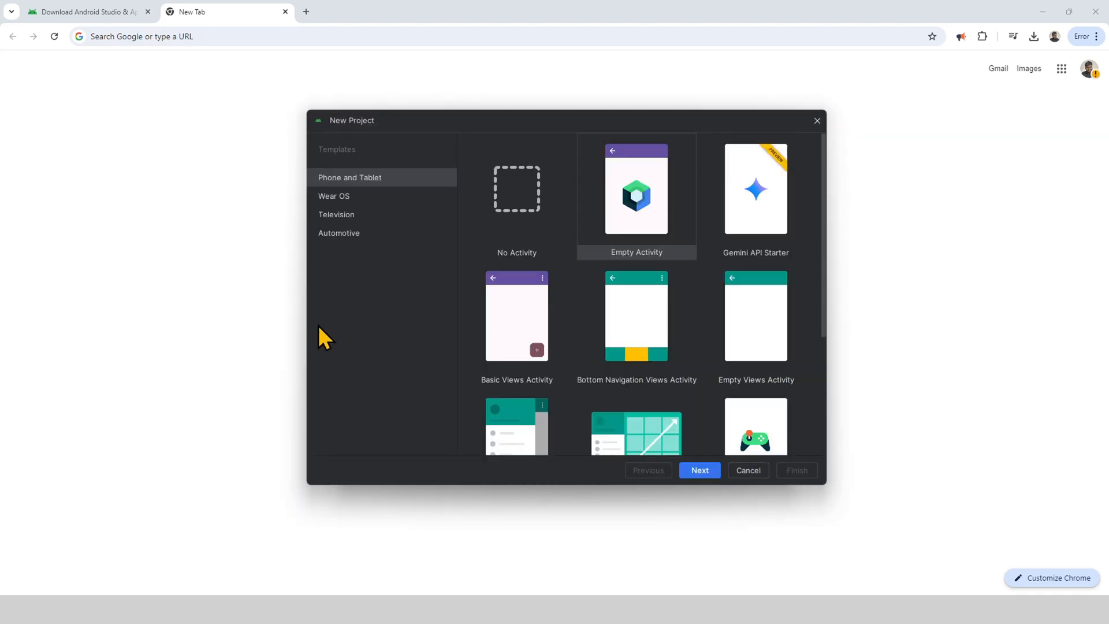
mouse_move(746, 352)
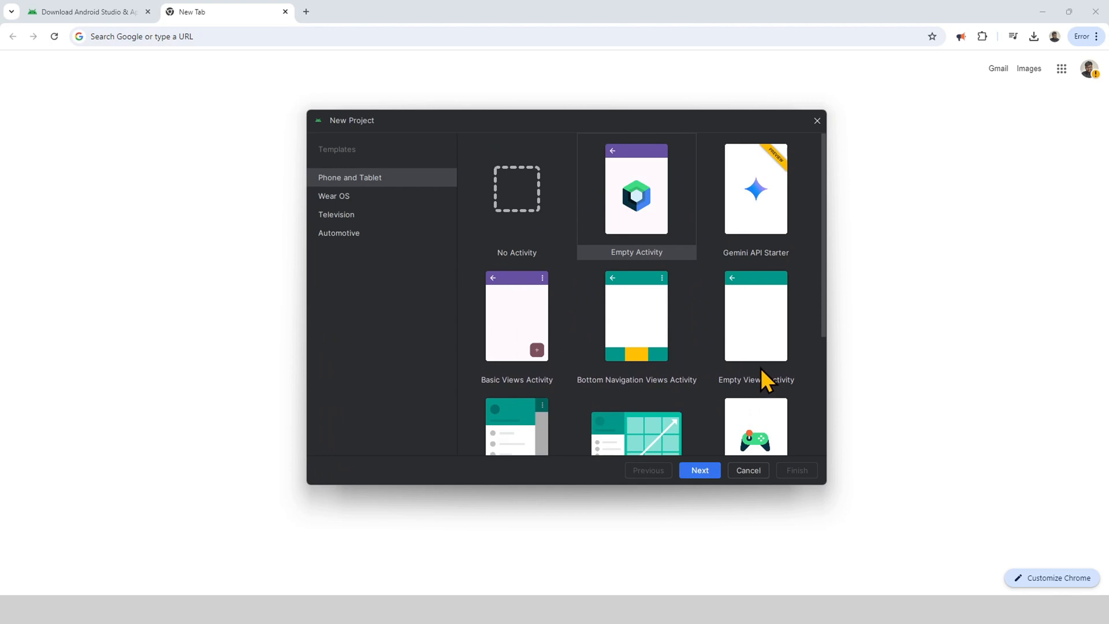
scroll("down", 3)
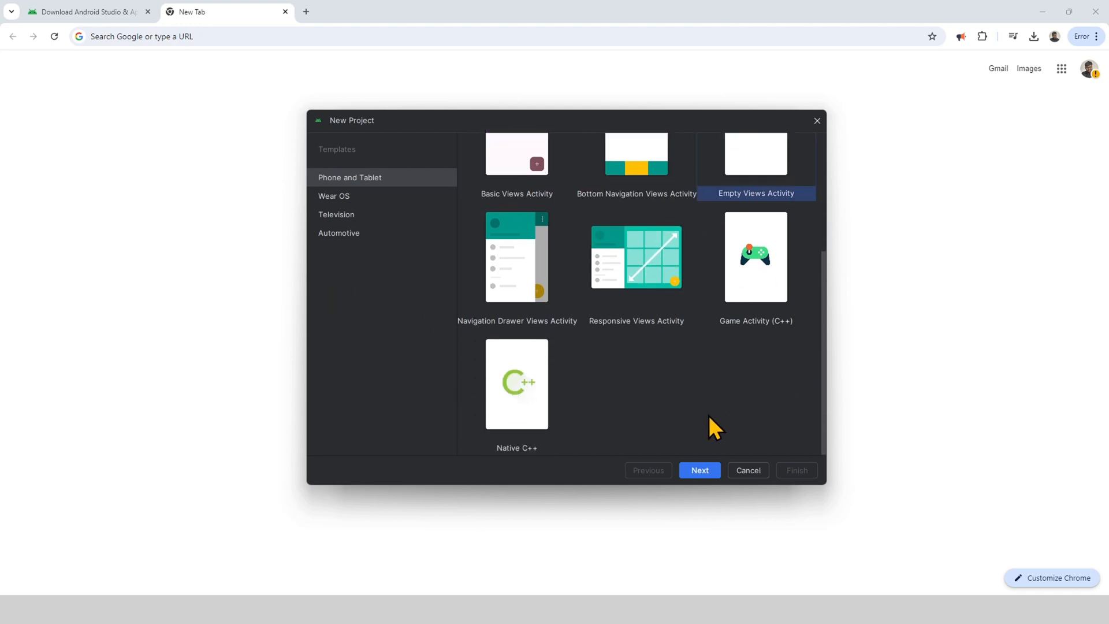
left_click(699, 469)
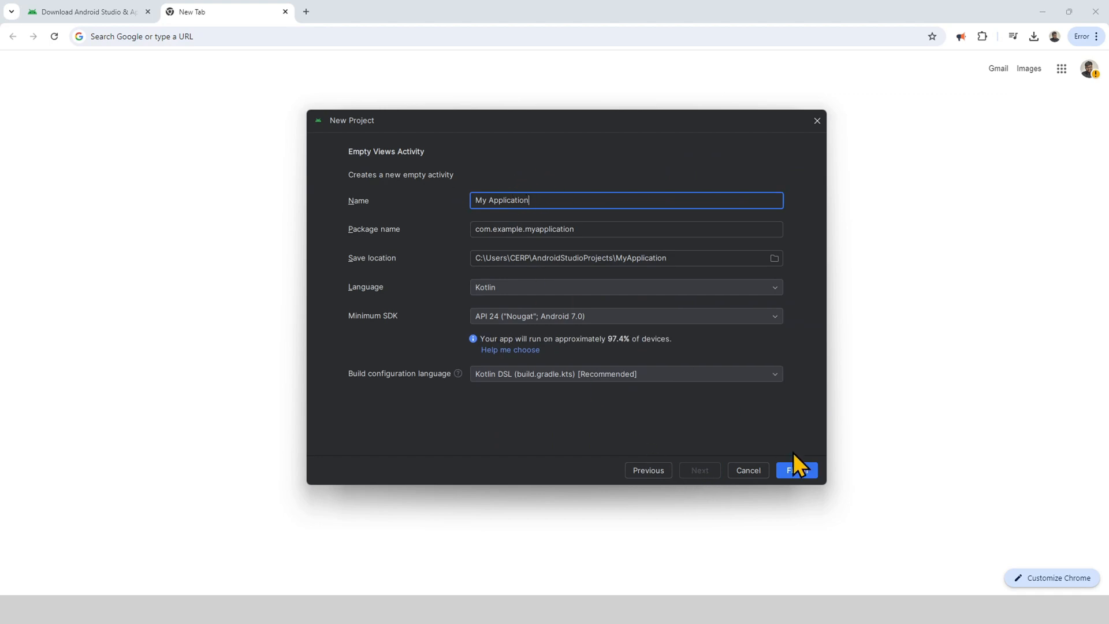
Create 'My Application' in Kotlin with API 24, installing Android SDK Platform 34.
left_click(796, 469)
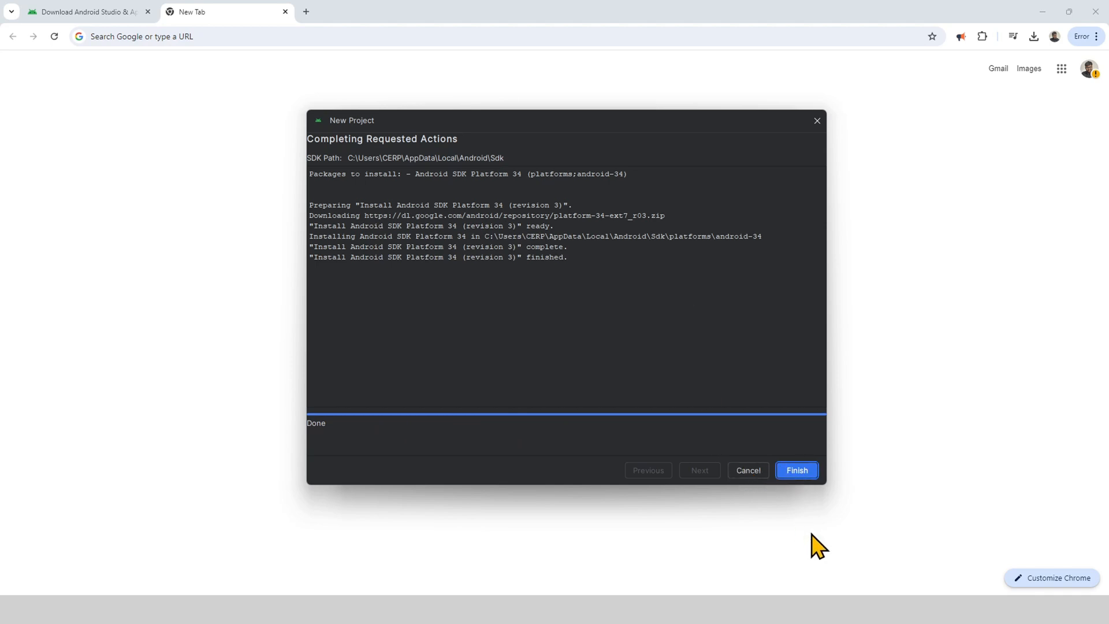
Close the install log so My Application opens on MainActivity.kt while Gradle syncs.
left_click(796, 469)
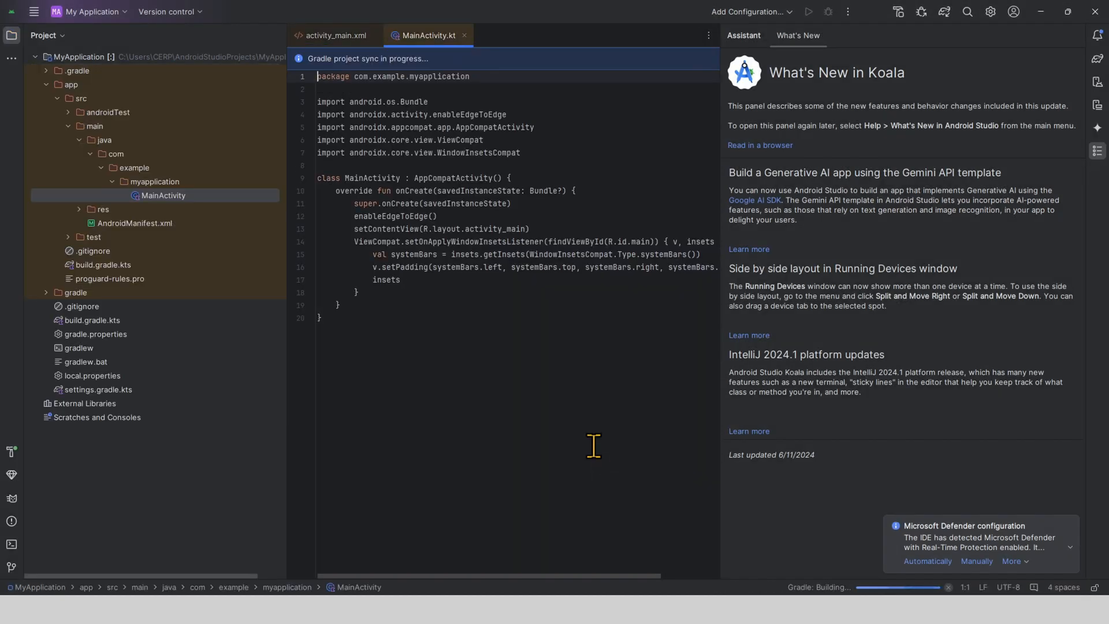
mouse_move(512, 314)
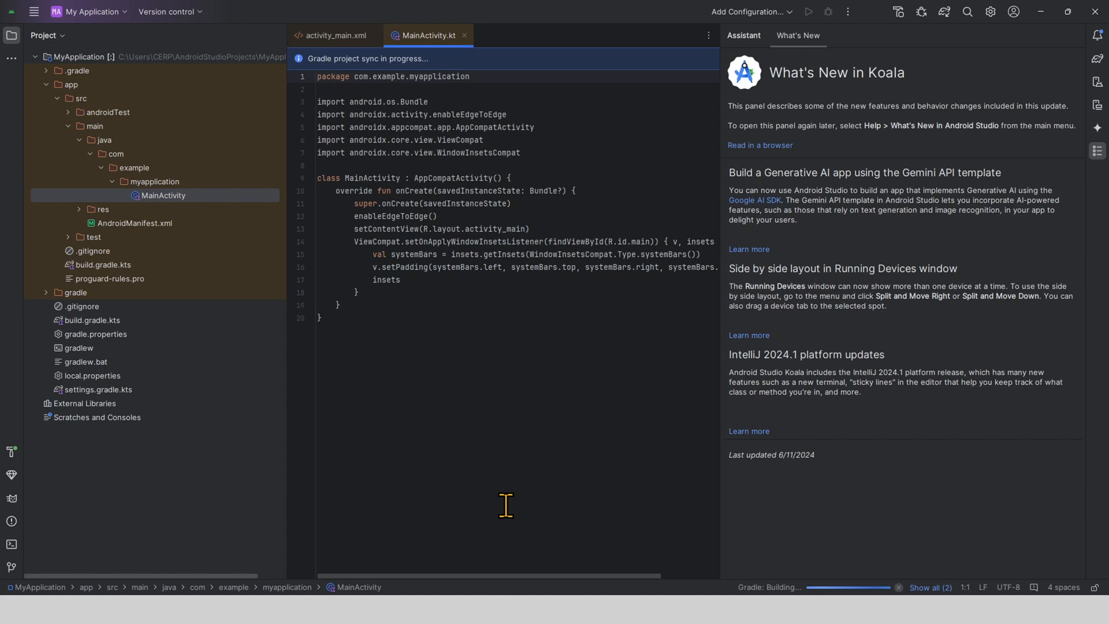
mouse_move(488, 375)
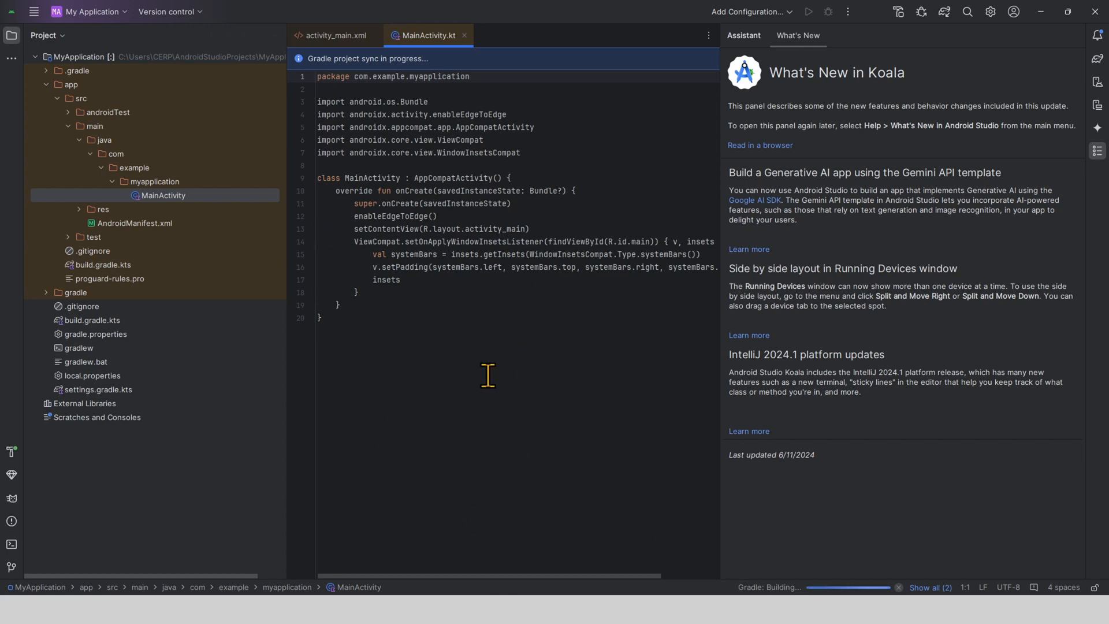
mouse_move(535, 400)
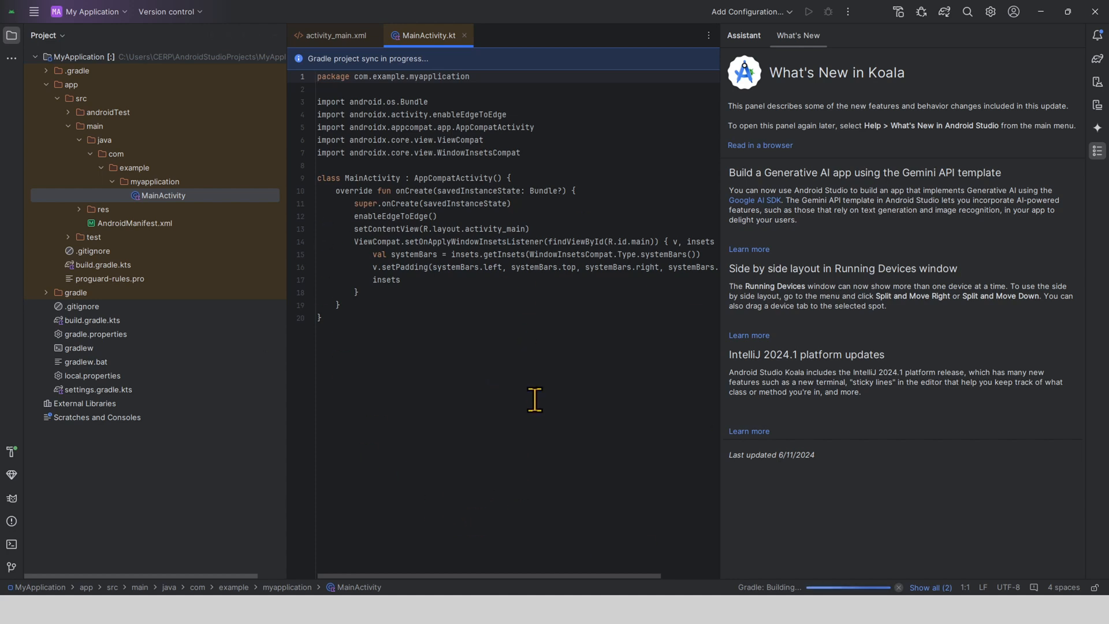